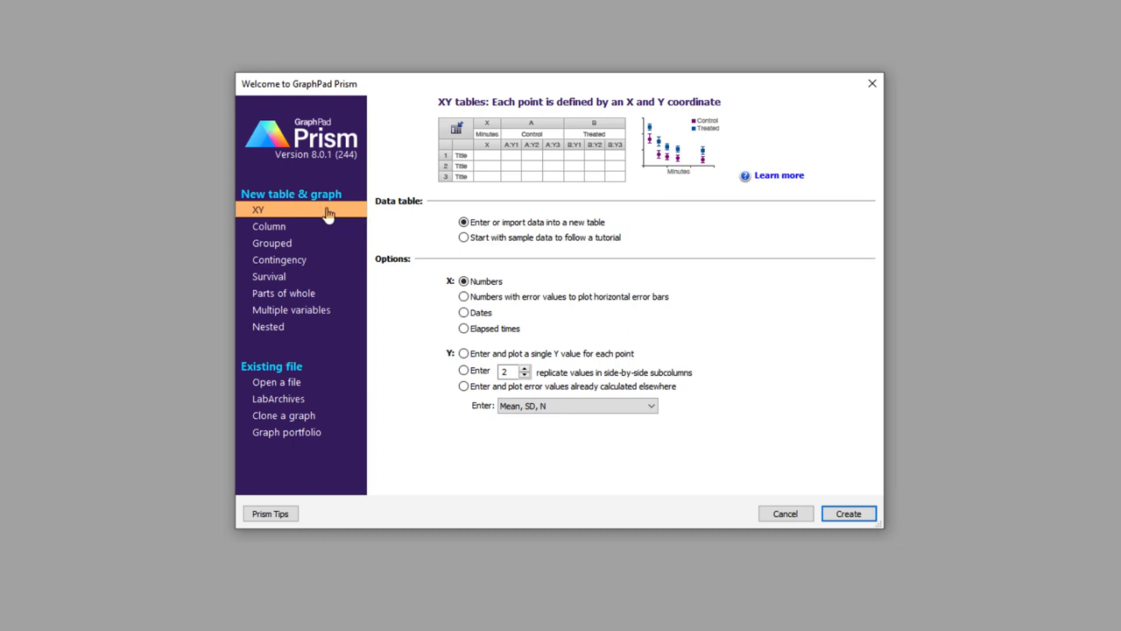
Create a new XY project from the Pharmacology 'Dose-response - X is log(dose)' sample data.
{"action": "left_click", "coordinate": [463, 239]}
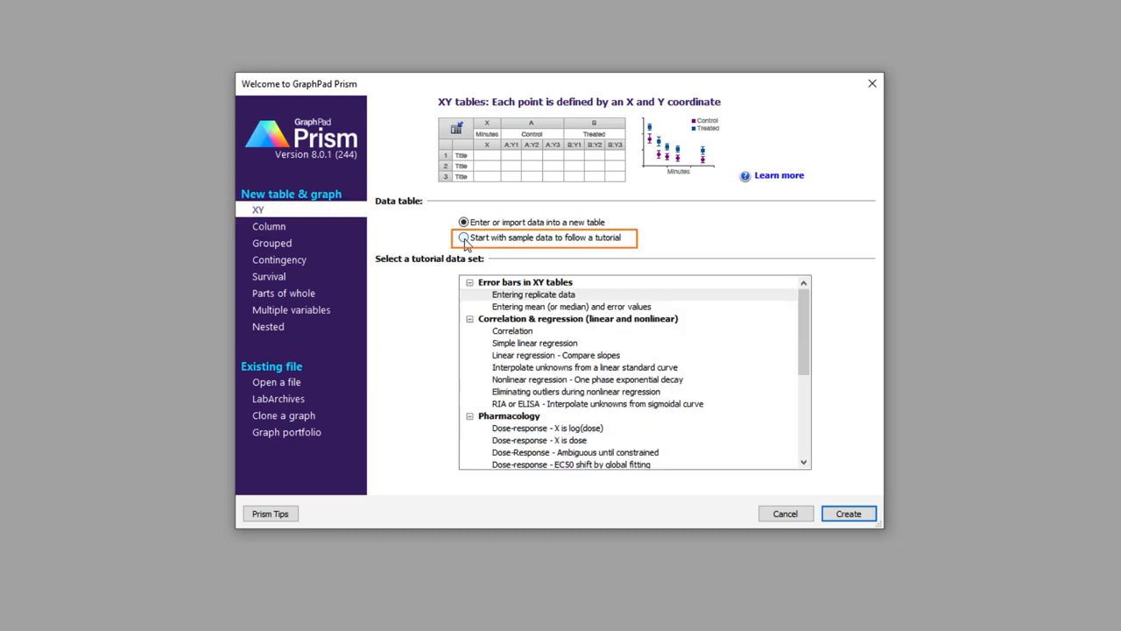
{"action": "left_click", "coordinate": [462, 239]}
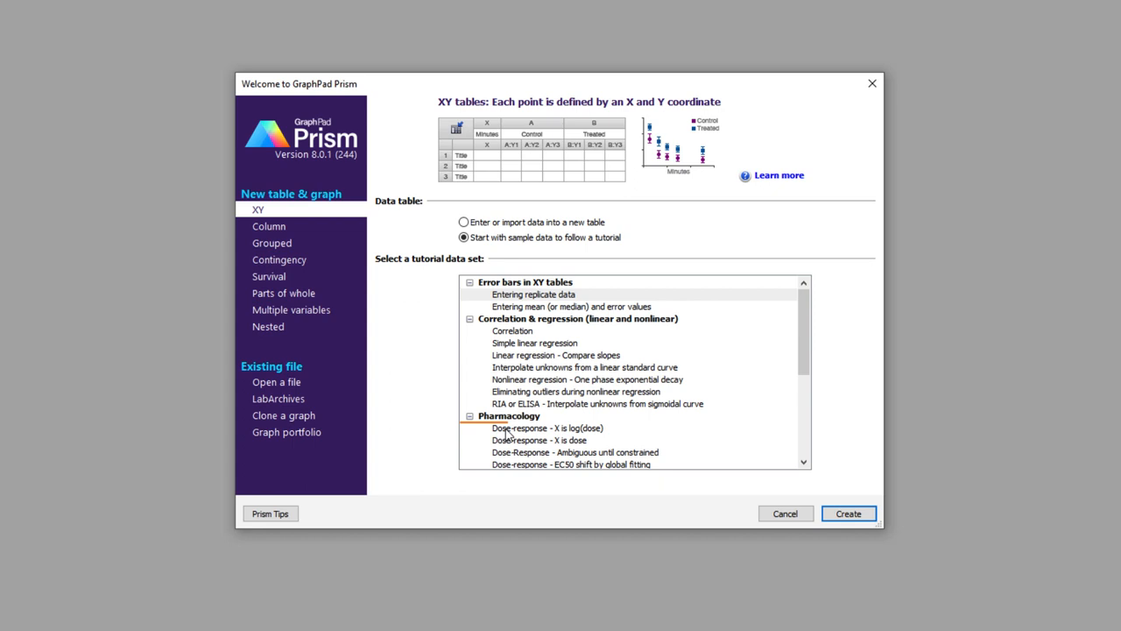
{"action": "left_click", "coordinate": [546, 427]}
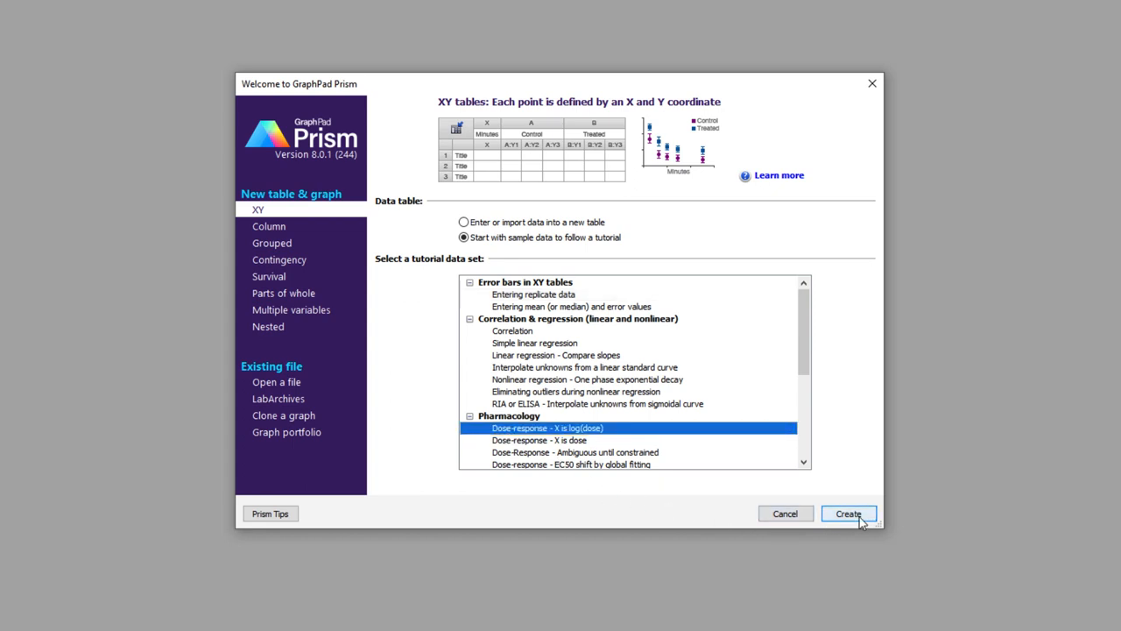
{"action": "left_click", "coordinate": [848, 513]}
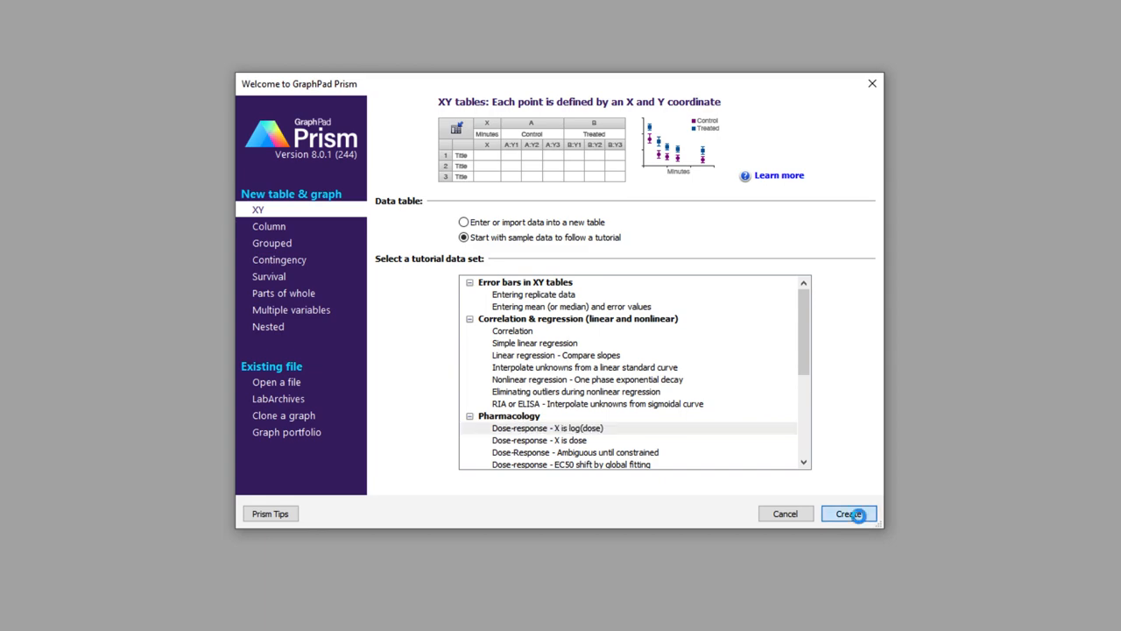
{"action": "left_click", "coordinate": [848, 513]}
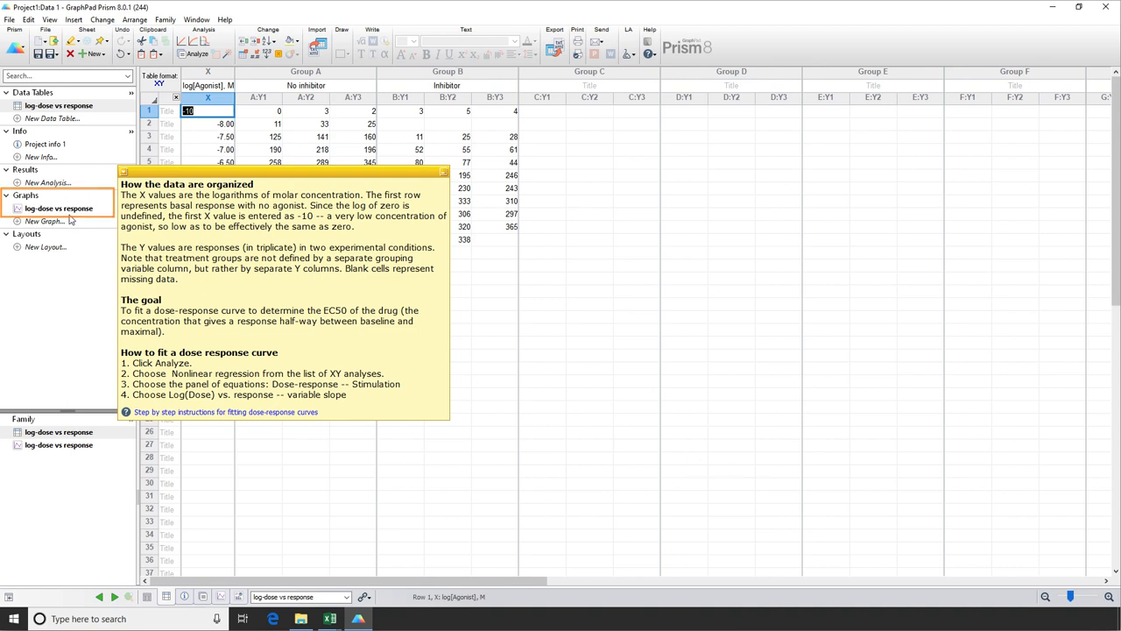
Show the log-dose vs response graph from the navigator.
{"action": "left_click", "coordinate": [59, 208]}
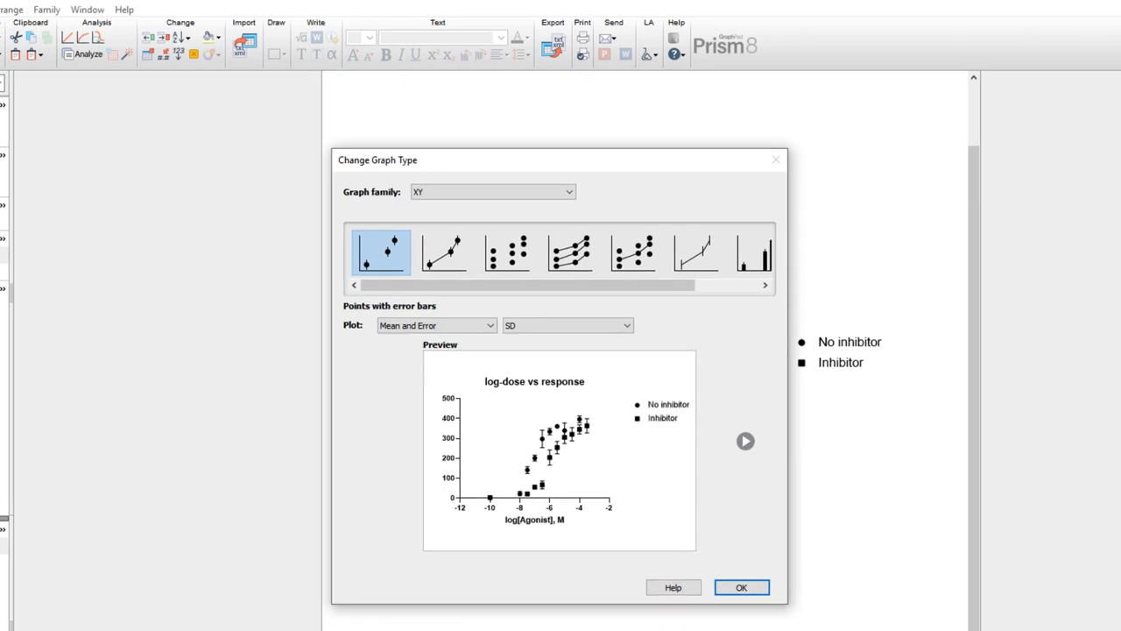
{"action": "mouse_move", "coordinate": [294, 289]}
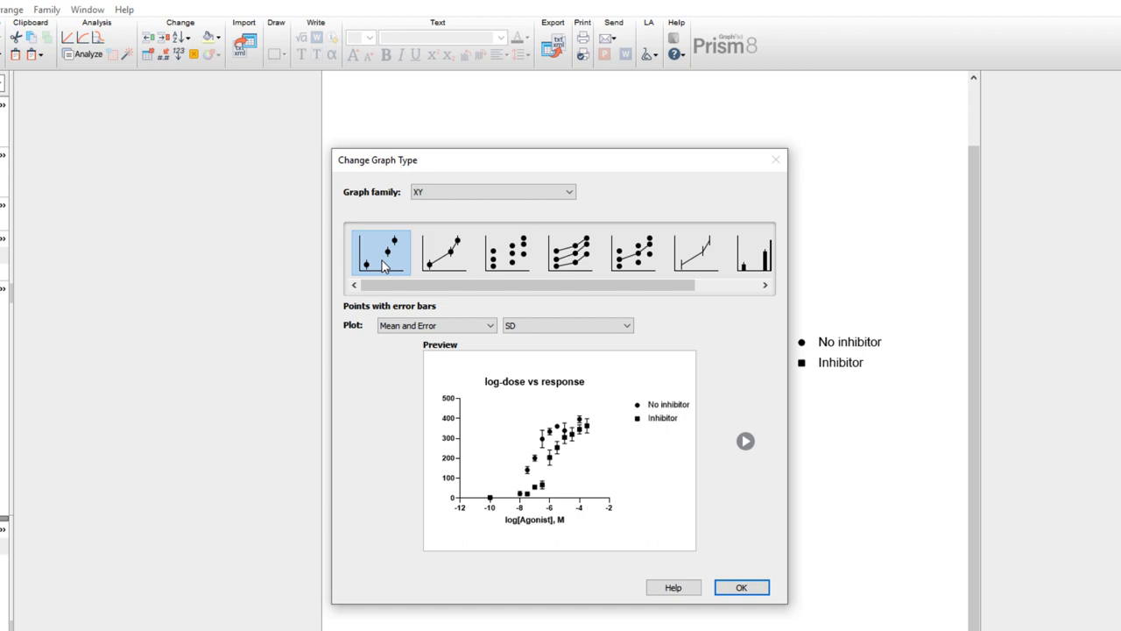
{"action": "left_click", "coordinate": [445, 252]}
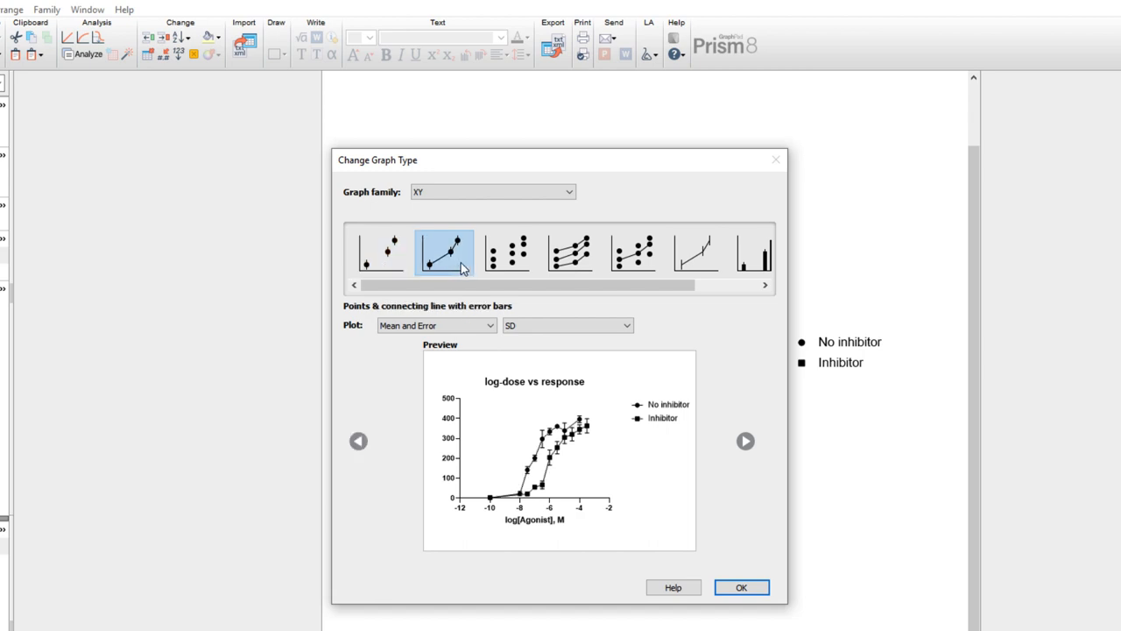
{"action": "left_click", "coordinate": [506, 252]}
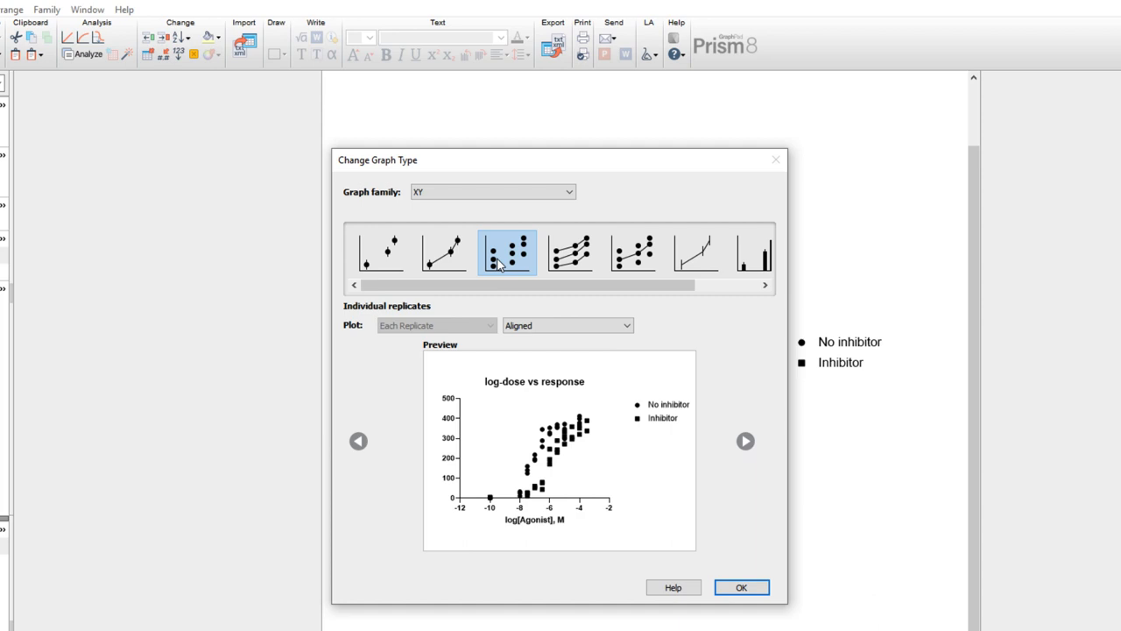
{"action": "left_click", "coordinate": [381, 252]}
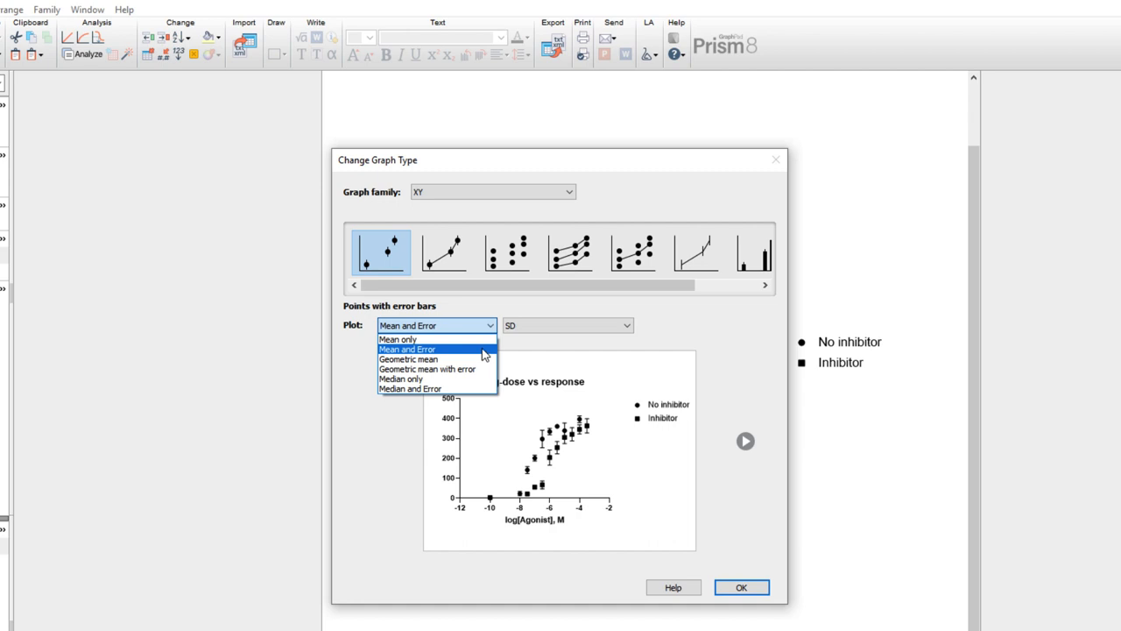
{"action": "left_click", "coordinate": [567, 324]}
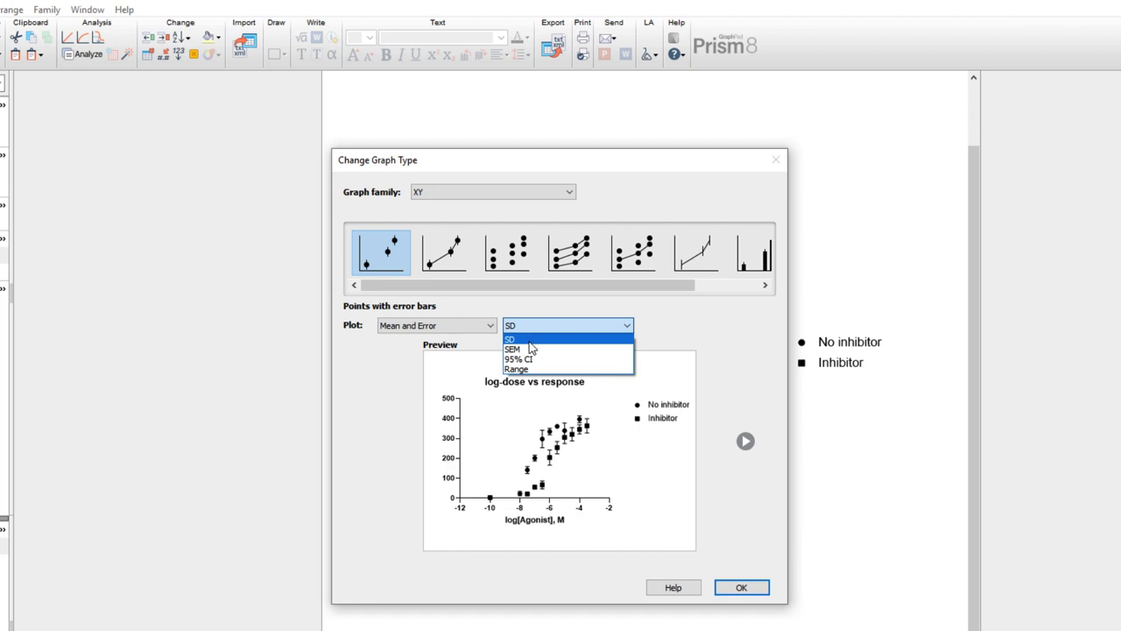
{"action": "mouse_move", "coordinate": [561, 360]}
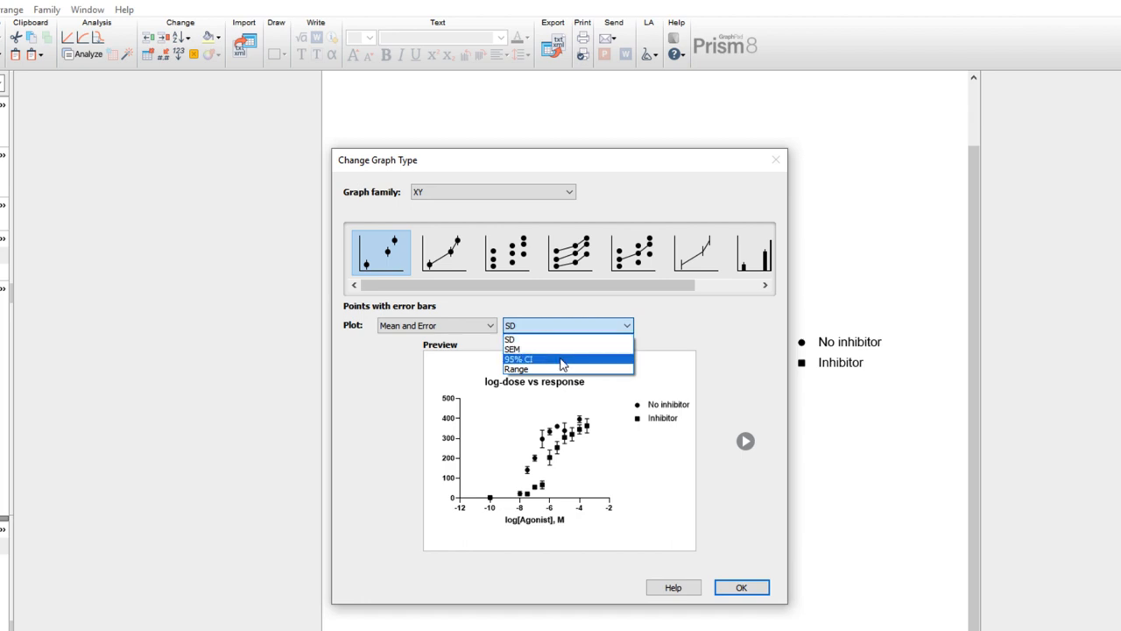
{"action": "mouse_move", "coordinate": [560, 368]}
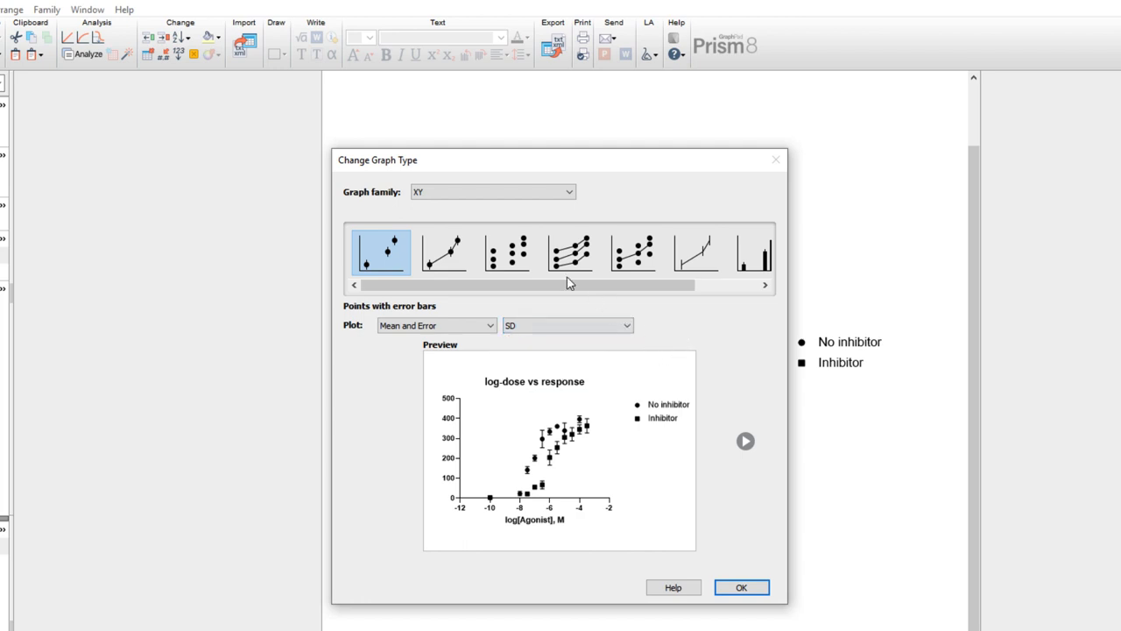
Switch the graph to the Individual replicates XY style, trying Staggered then keeping Aligned.
{"action": "left_click", "coordinate": [506, 252]}
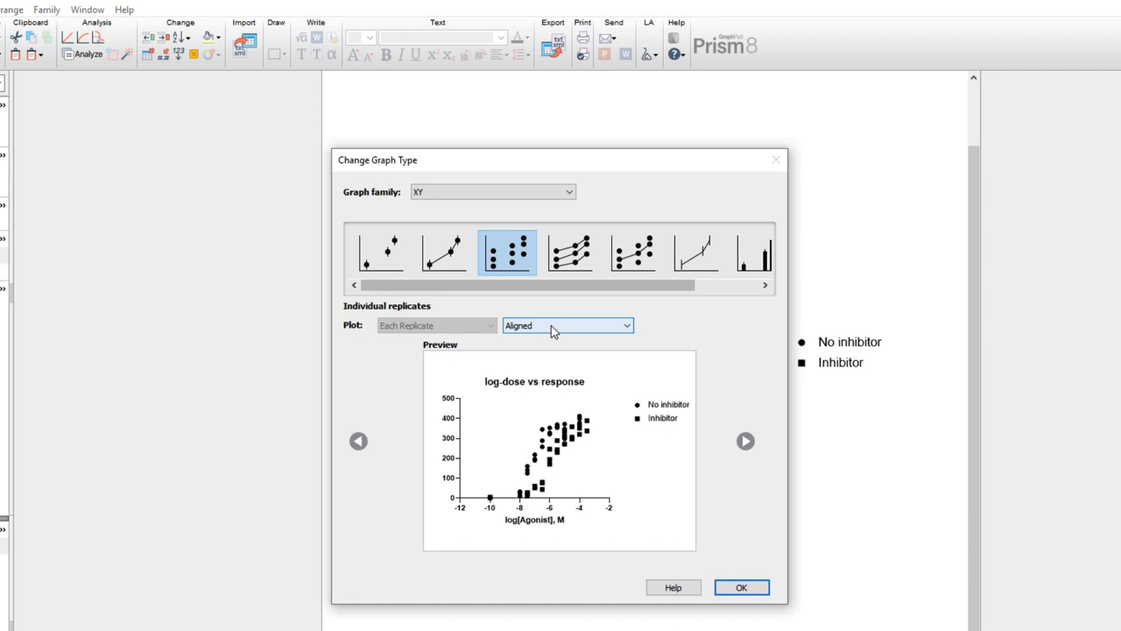
{"action": "left_click", "coordinate": [568, 325]}
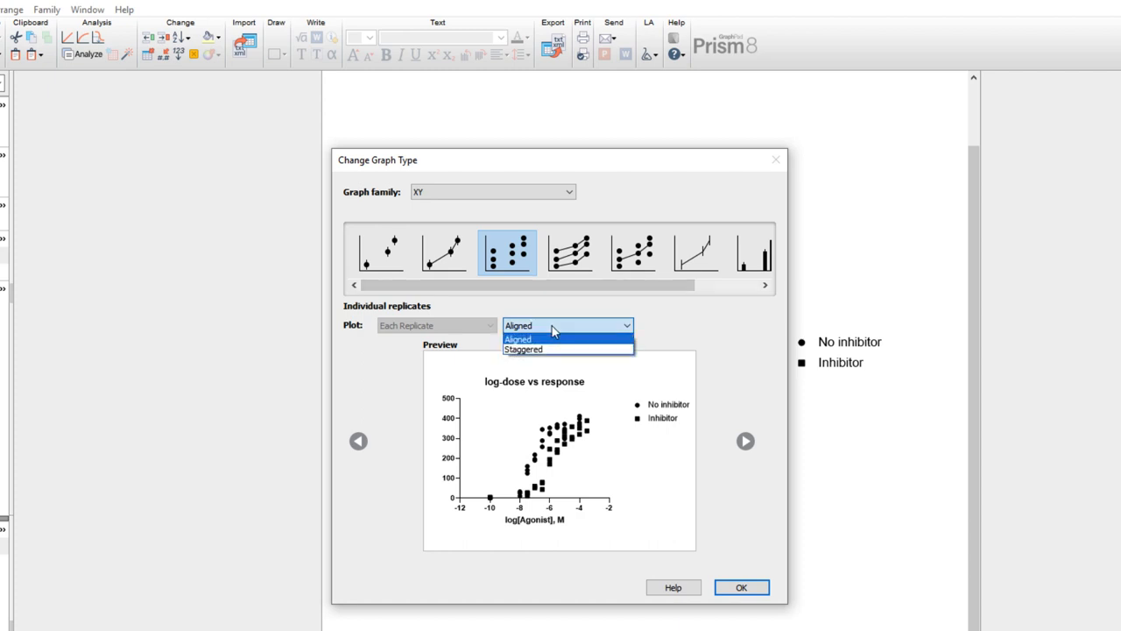
{"action": "mouse_move", "coordinate": [554, 351]}
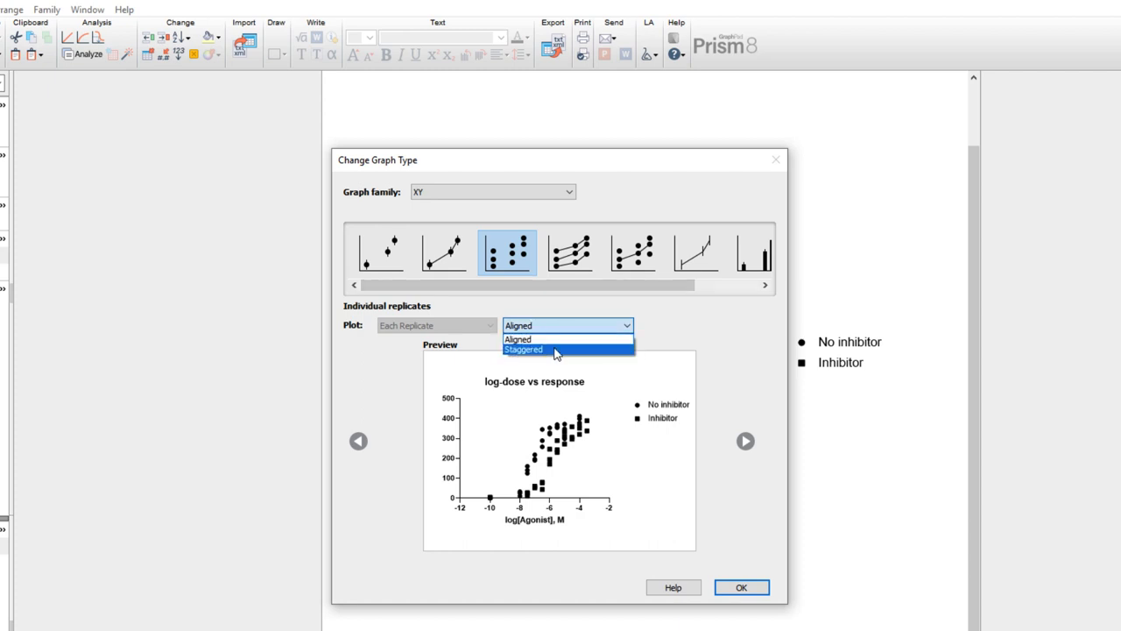
{"action": "left_click", "coordinate": [522, 349]}
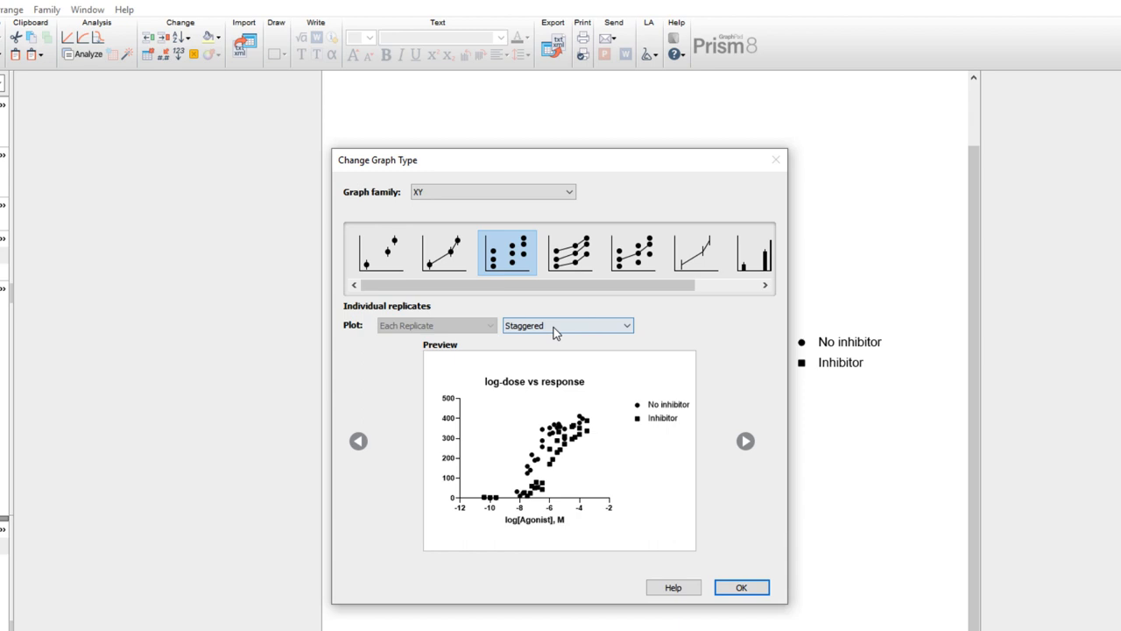
{"action": "left_click", "coordinate": [568, 324]}
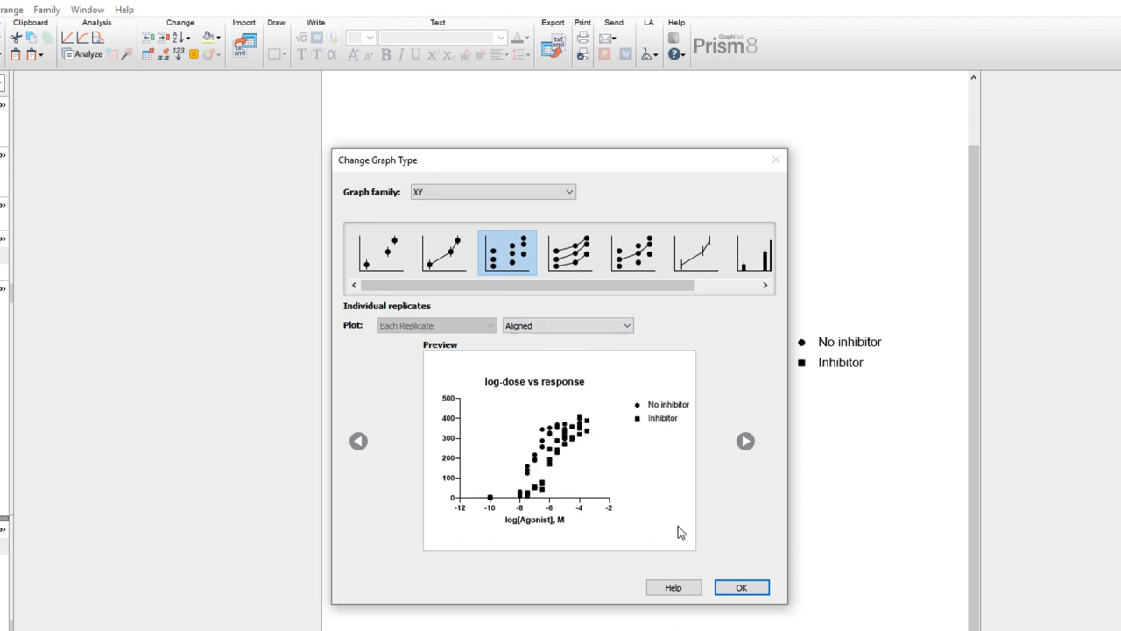
{"action": "left_click", "coordinate": [741, 587]}
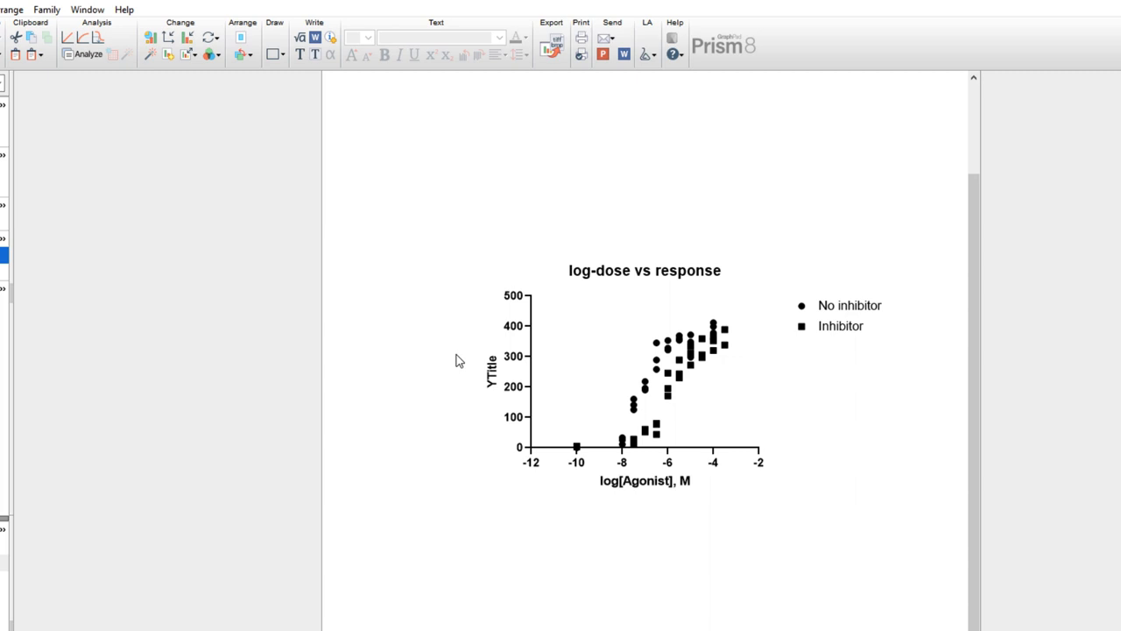
{"action": "mouse_move", "coordinate": [487, 361]}
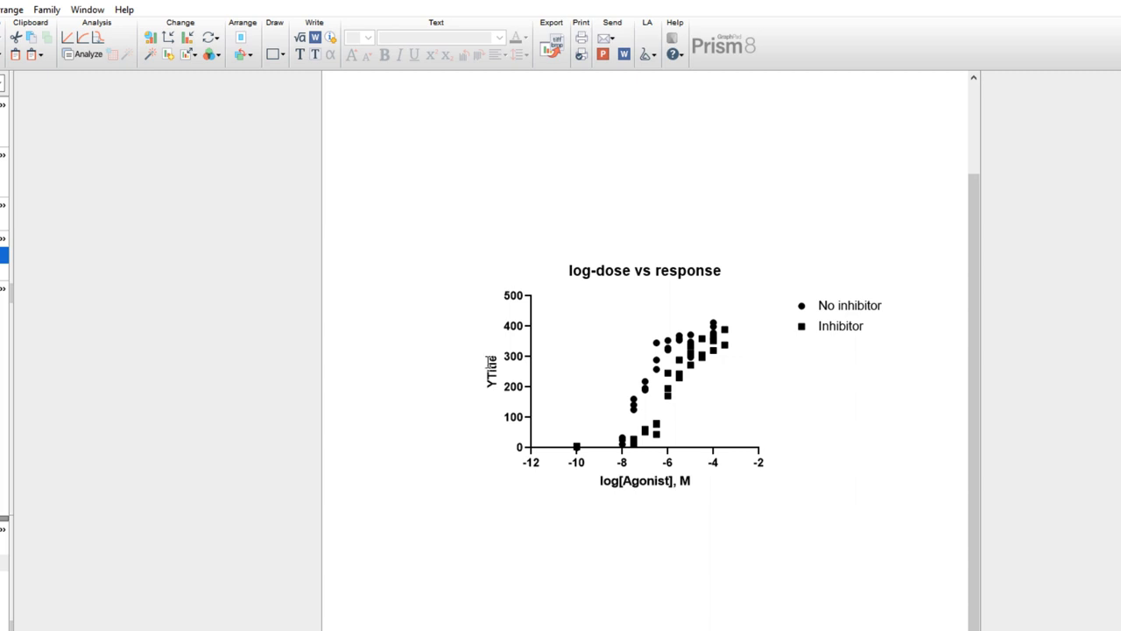
{"action": "left_click", "coordinate": [491, 368]}
{"action": "type", "text": "Respo"}
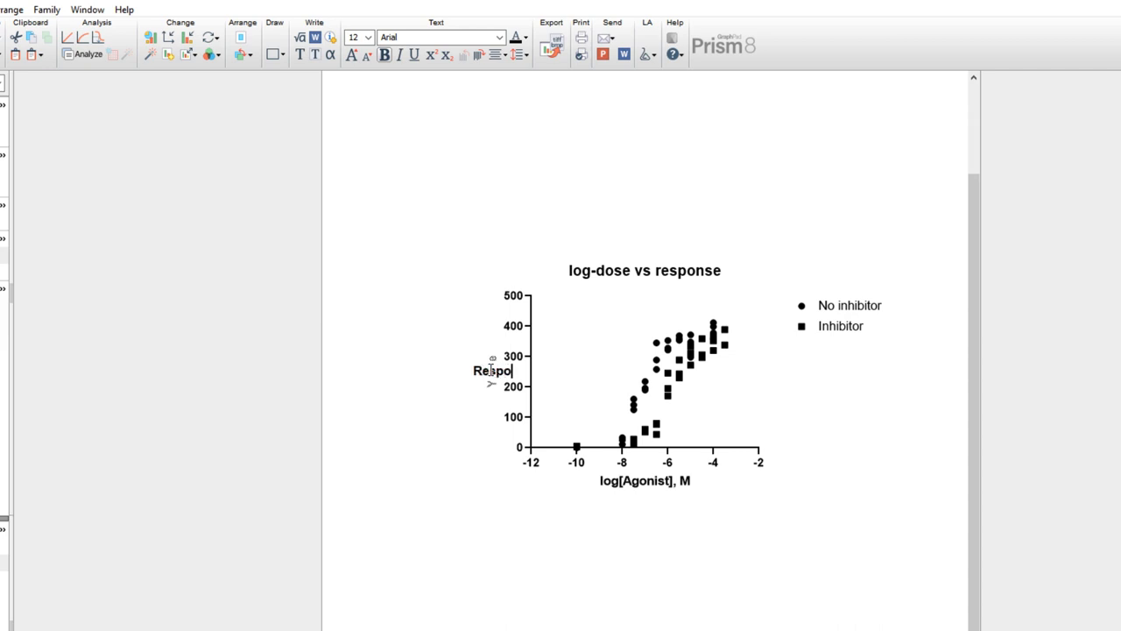
{"action": "type", "text": "nse"}
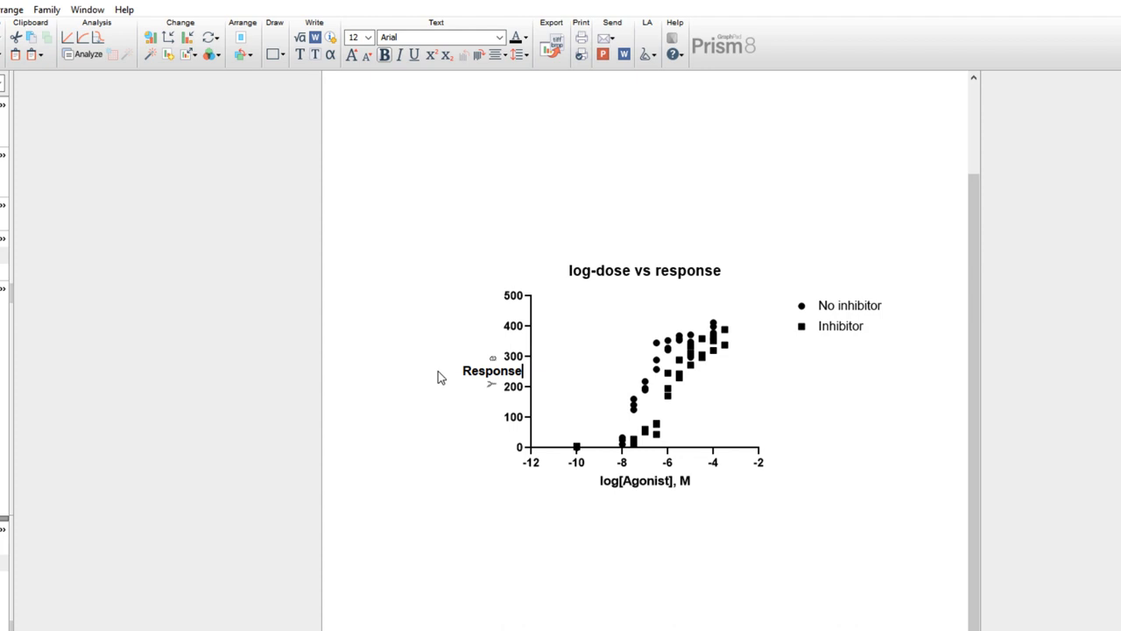
{"action": "left_click", "coordinate": [434, 376]}
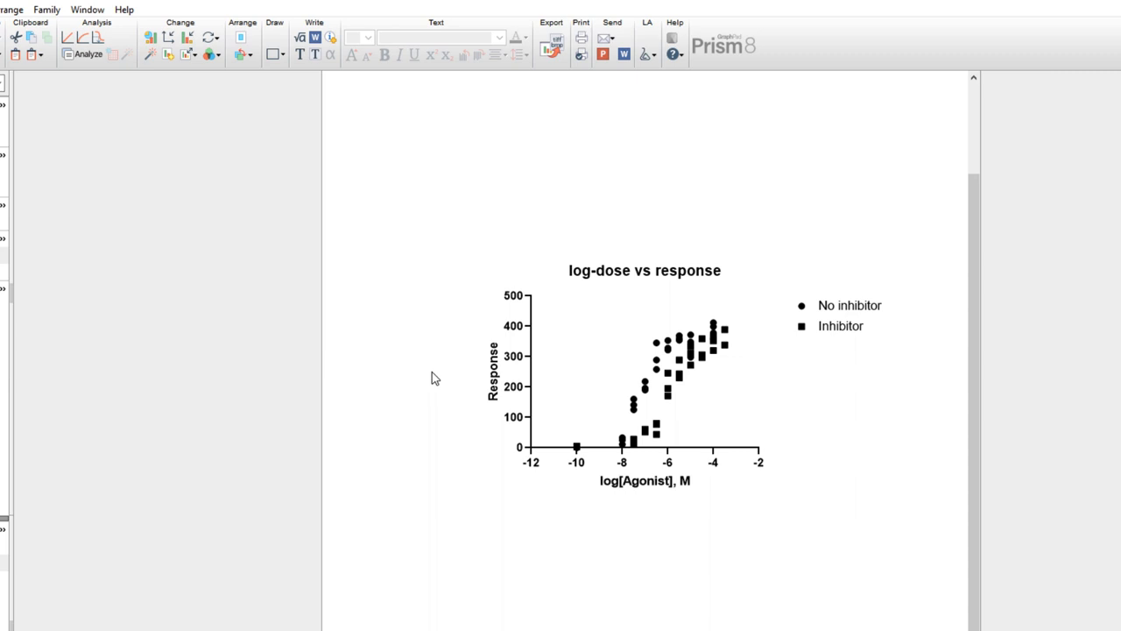
{"action": "mouse_move", "coordinate": [490, 376]}
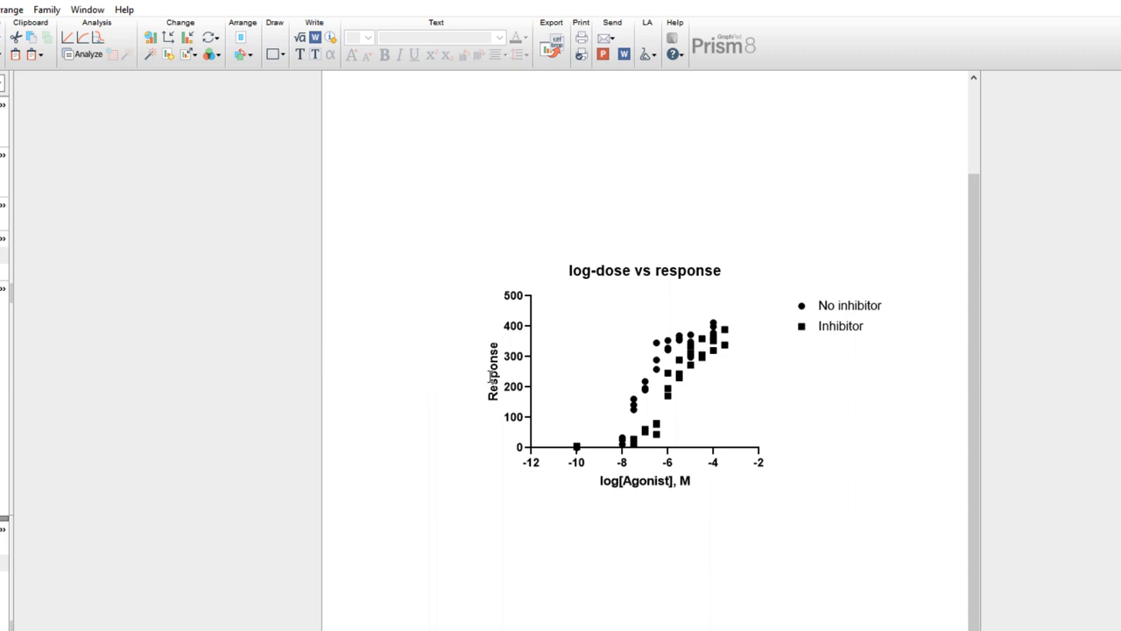
{"action": "mouse_move", "coordinate": [487, 378]}
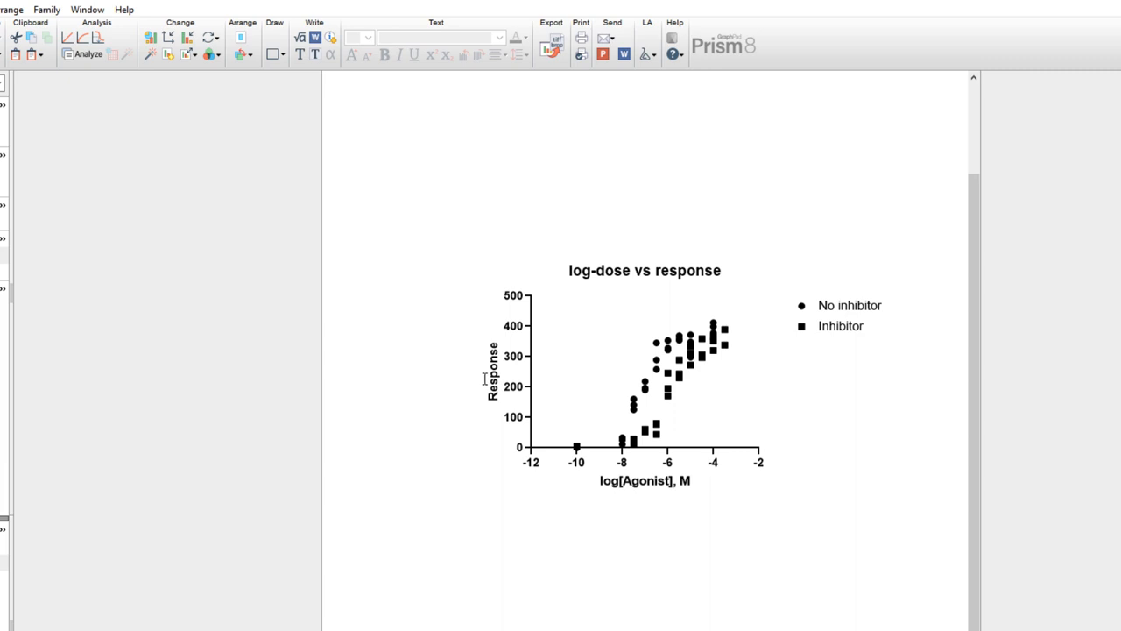
{"action": "mouse_move", "coordinate": [480, 379]}
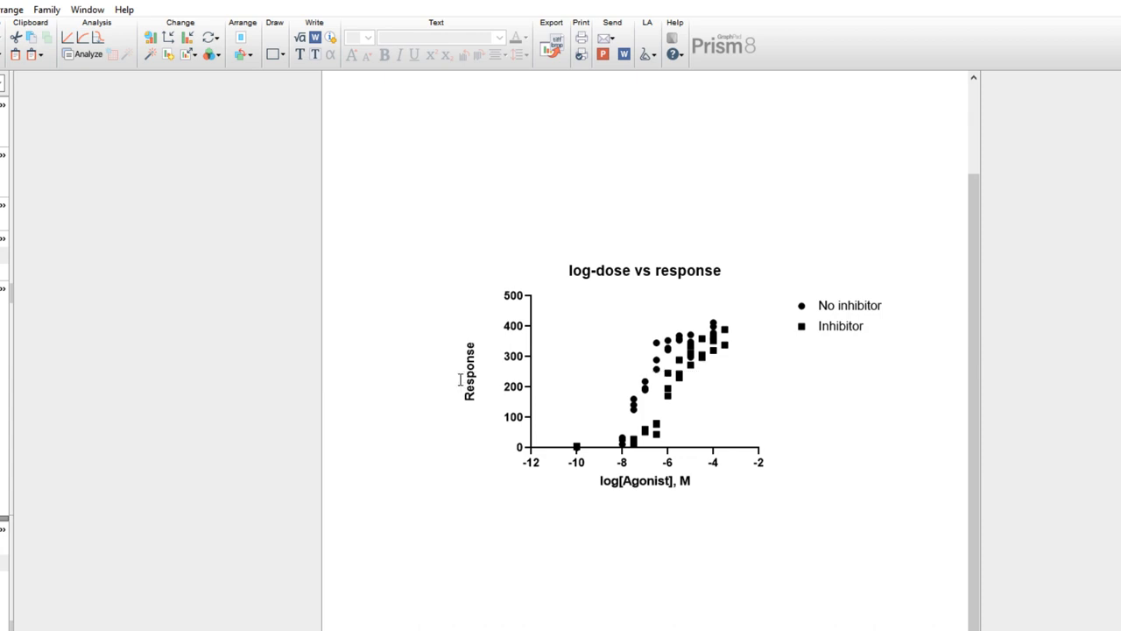
{"action": "mouse_move", "coordinate": [699, 462]}
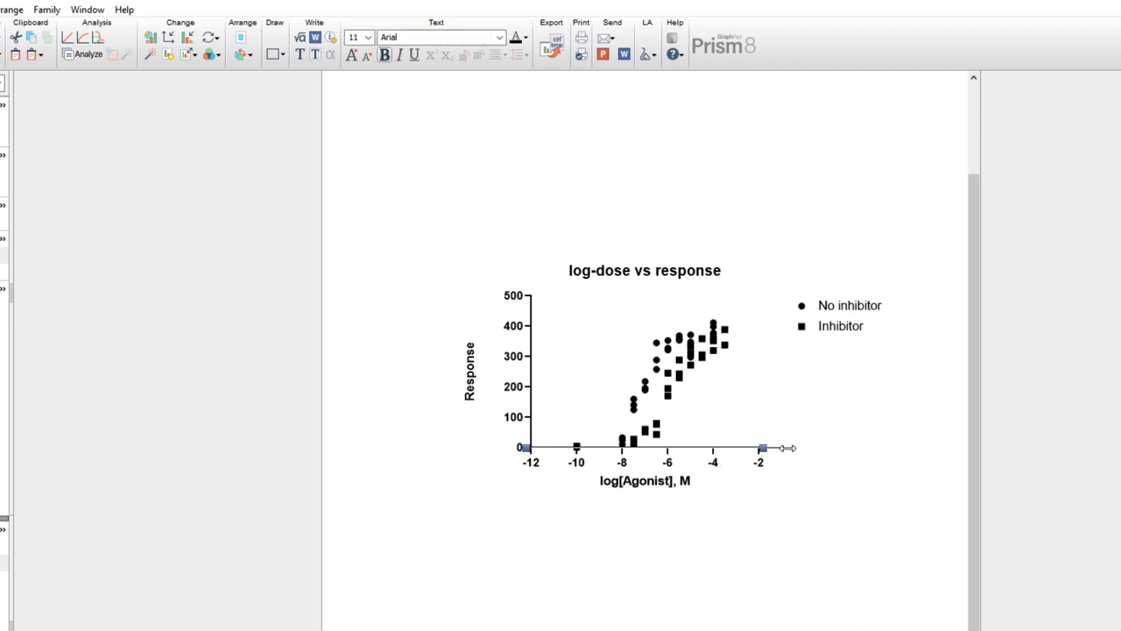
Drag the X axis end handle so the axis extends from -12 out to -2.
{"action": "left_click_drag", "start_coordinate": [785, 449], "coordinate": [821, 456]}
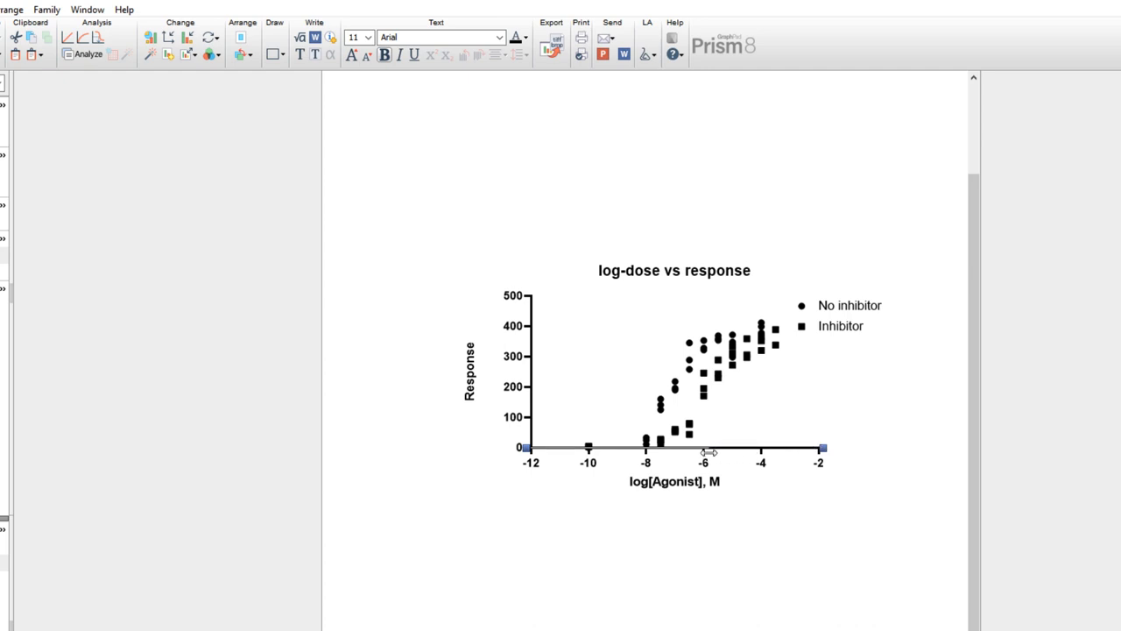
{"action": "left_click_drag", "start_coordinate": [823, 449], "coordinate": [710, 449]}
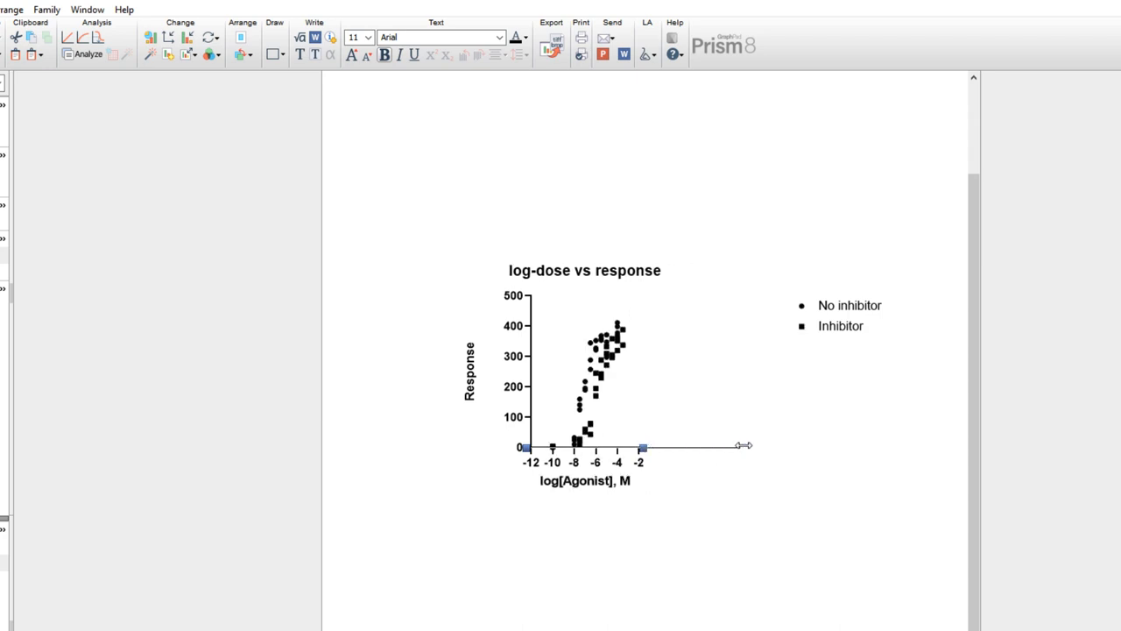
{"action": "left_click_drag", "start_coordinate": [743, 445], "coordinate": [760, 454]}
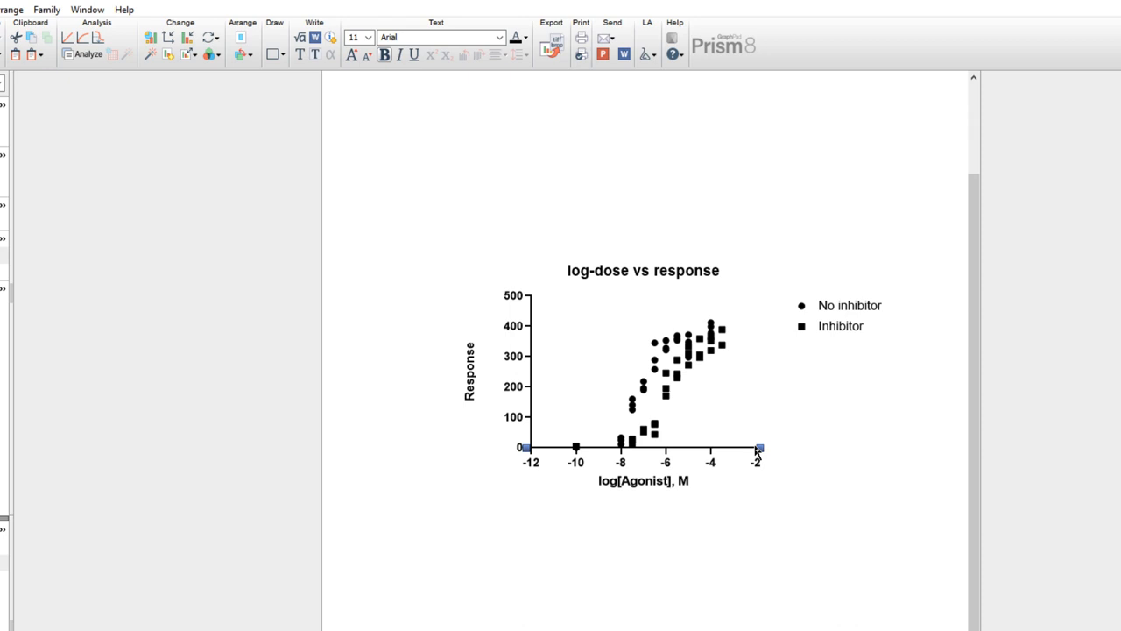
{"action": "mouse_move", "coordinate": [780, 448]}
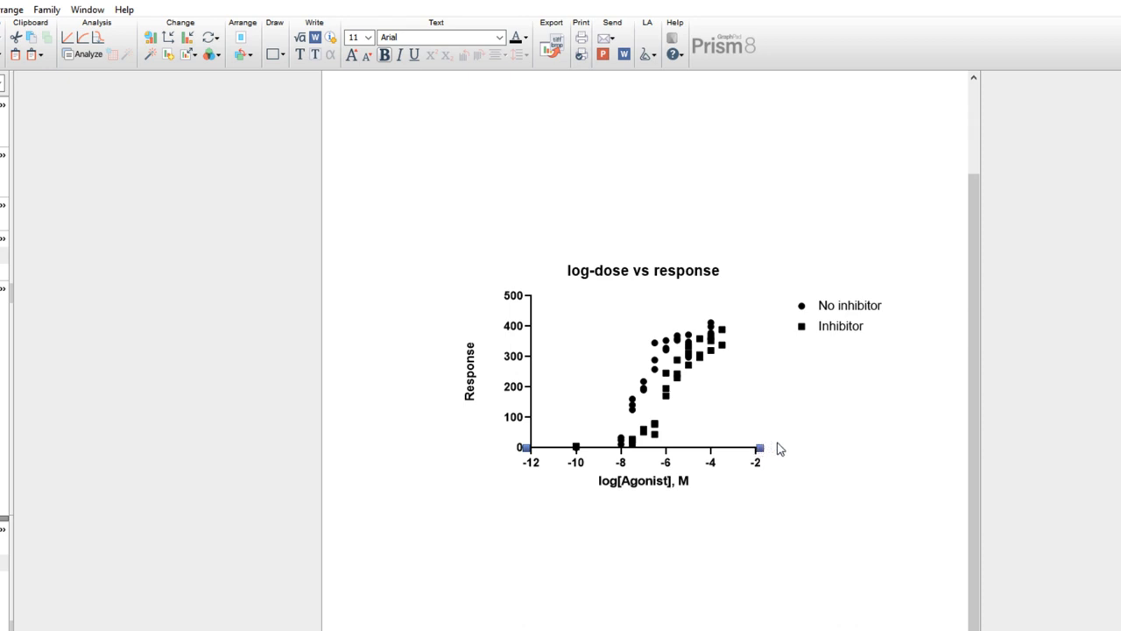
{"action": "mouse_move", "coordinate": [784, 446]}
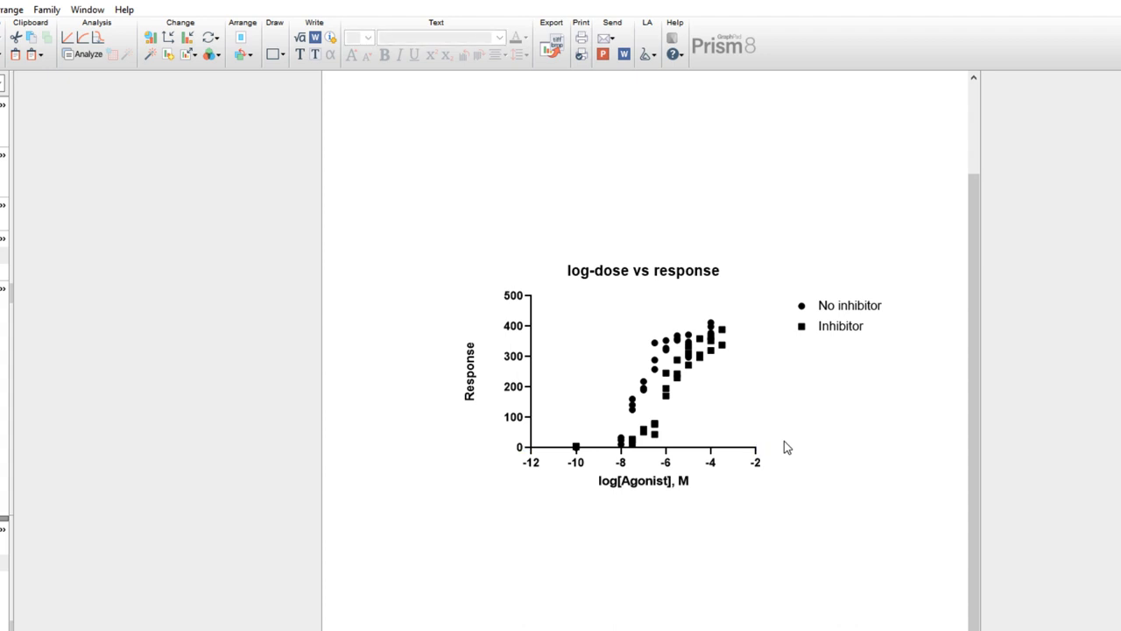
{"action": "mouse_move", "coordinate": [579, 462]}
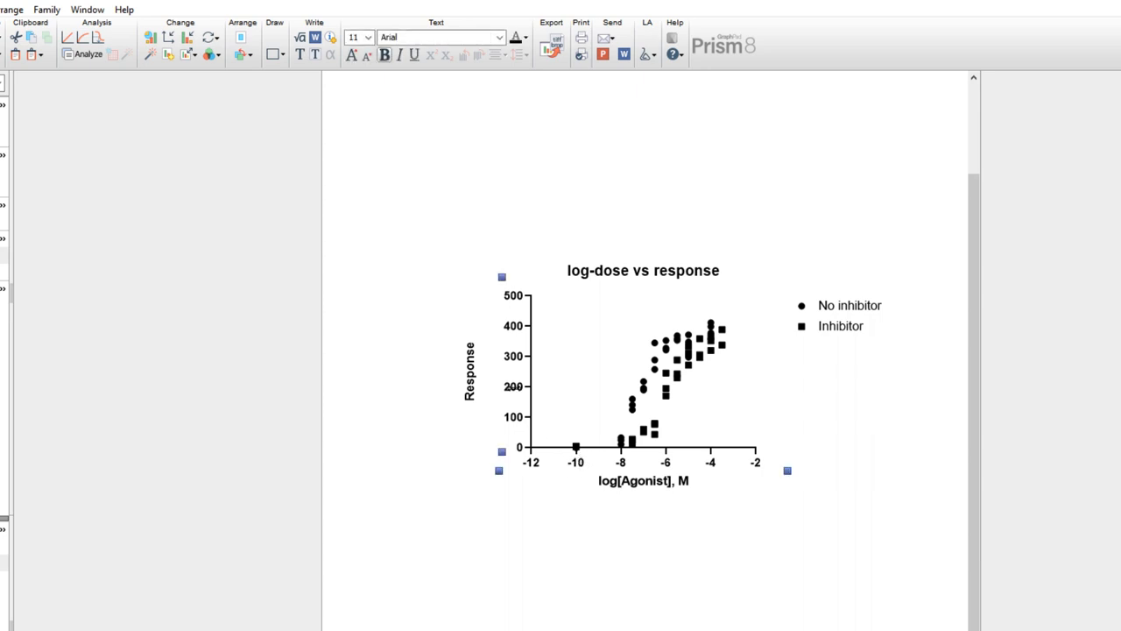
{"action": "mouse_move", "coordinate": [515, 394]}
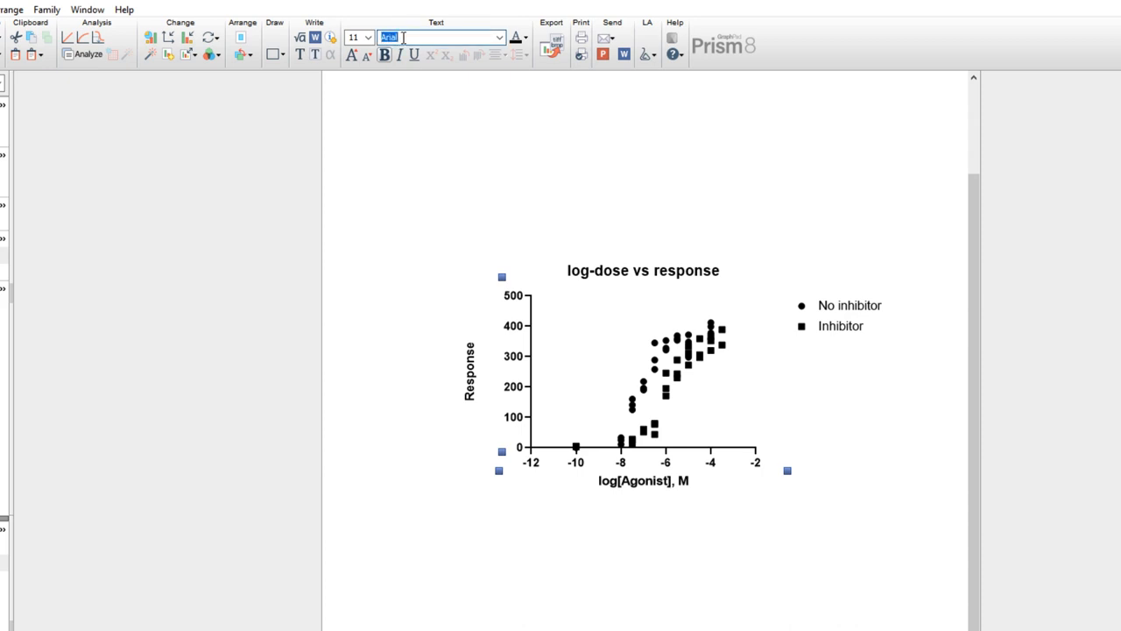
Try Courier New on the legend, then set its entries to the Copperplate font.
{"action": "type", "text": "Courier New"}
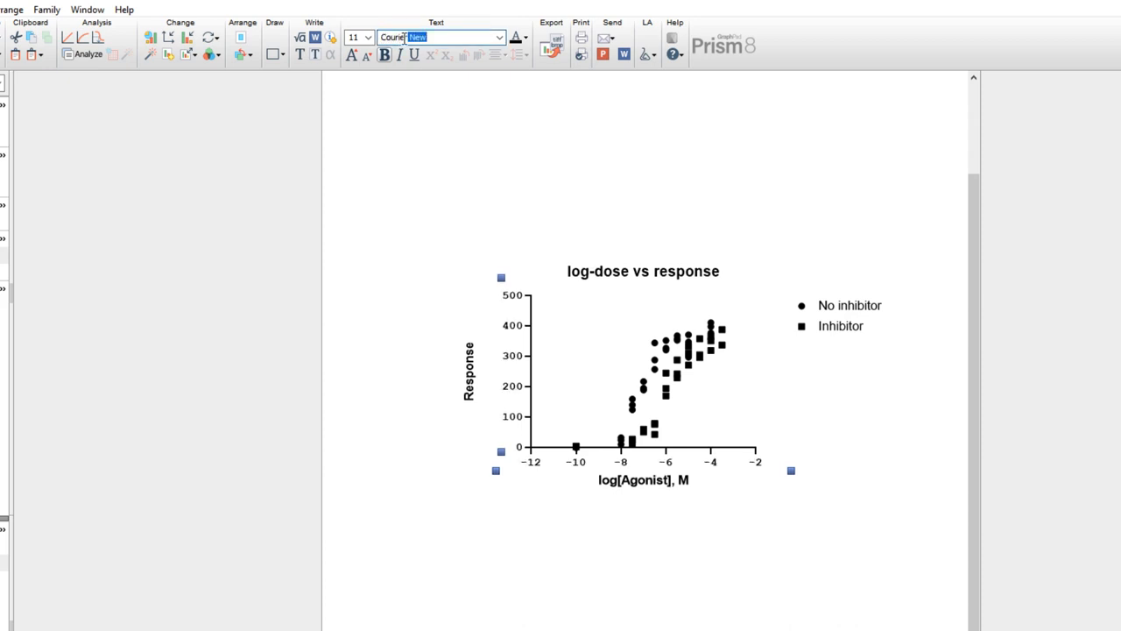
{"action": "left_click", "coordinate": [368, 36]}
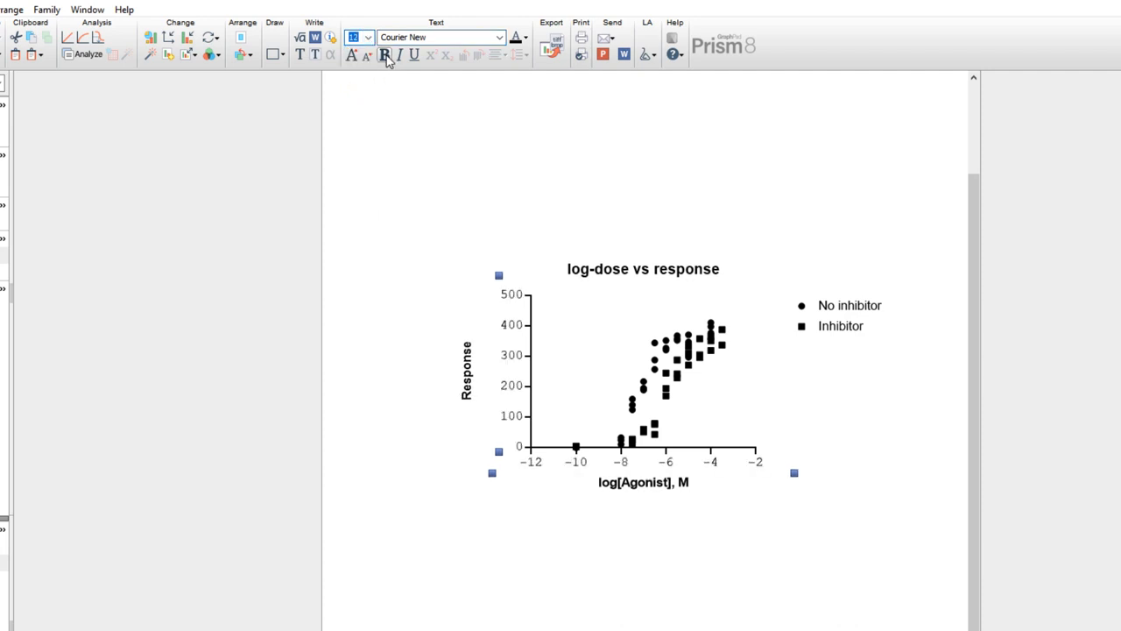
{"action": "left_click", "coordinate": [420, 95]}
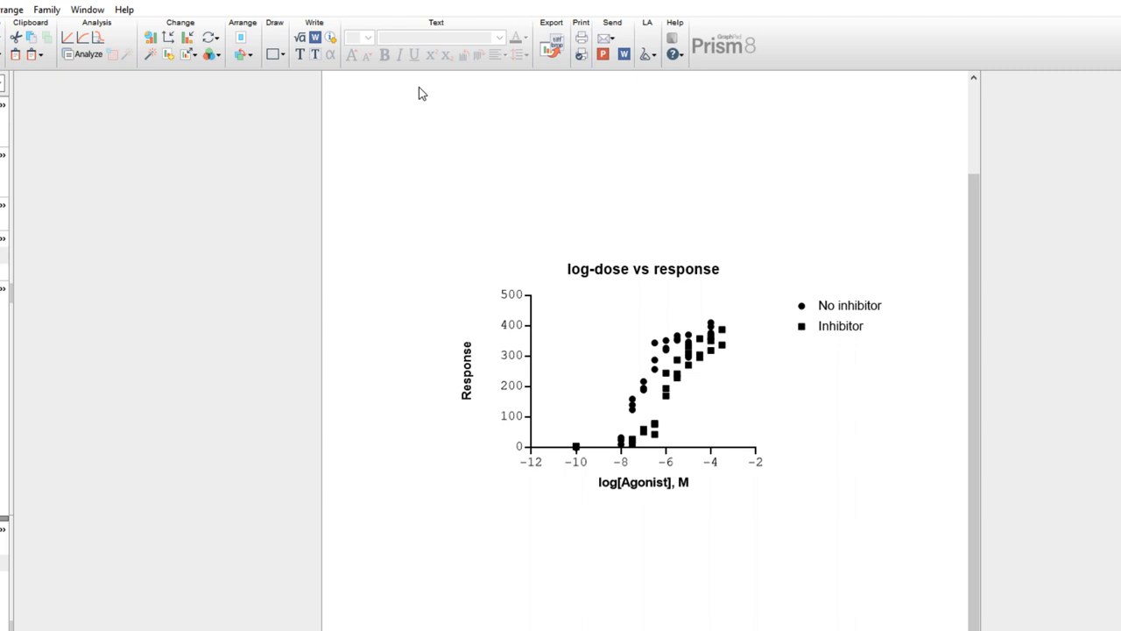
{"action": "mouse_move", "coordinate": [818, 274]}
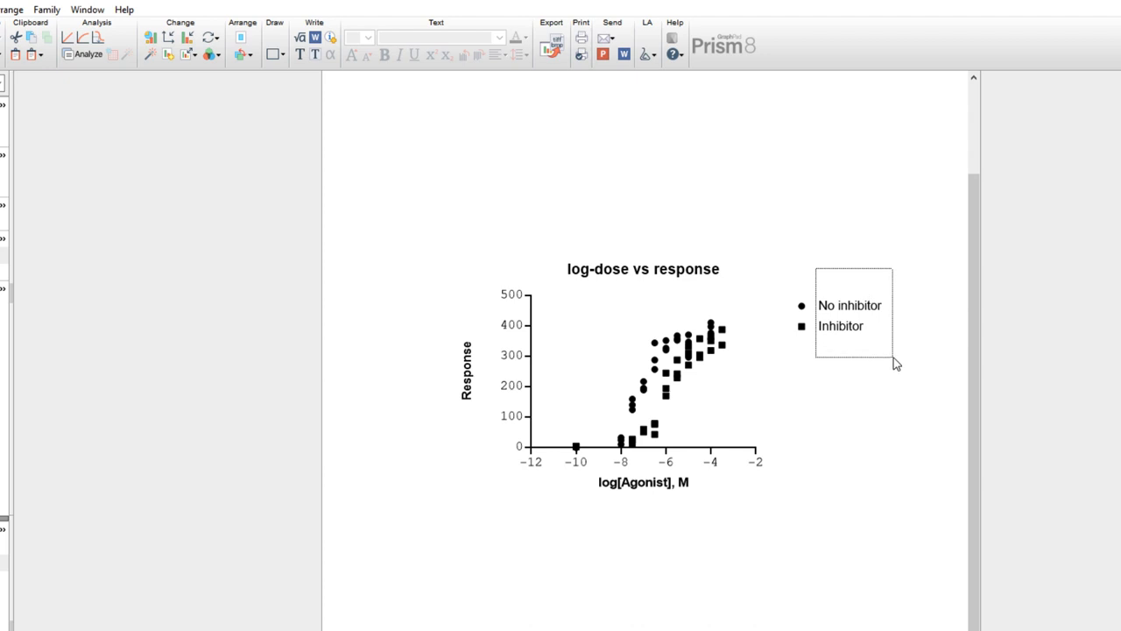
{"action": "left_click", "coordinate": [850, 315]}
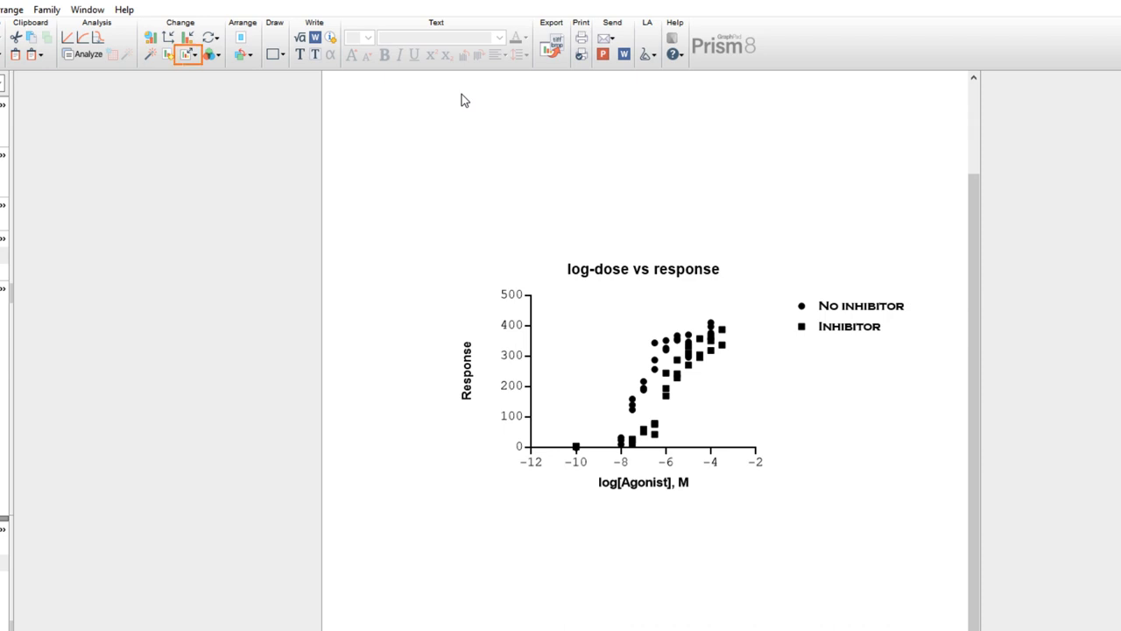
{"action": "mouse_move", "coordinate": [438, 100]}
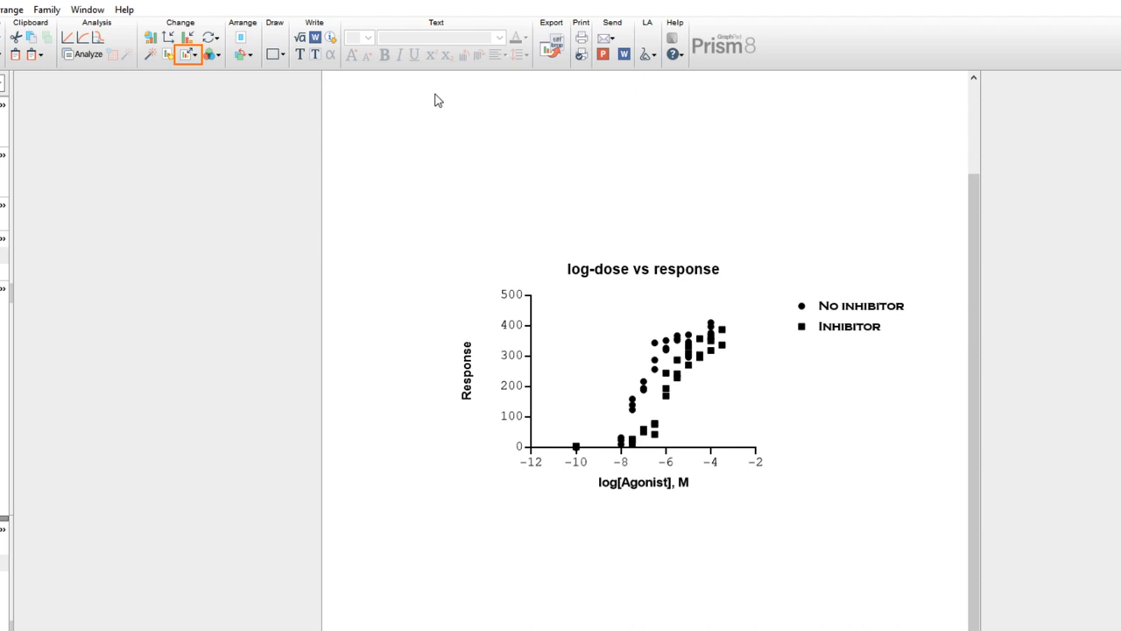
Make the graph larger, shrink it back, then review the detailed Resize Graph settings at 100%.
{"action": "left_click", "coordinate": [187, 54]}
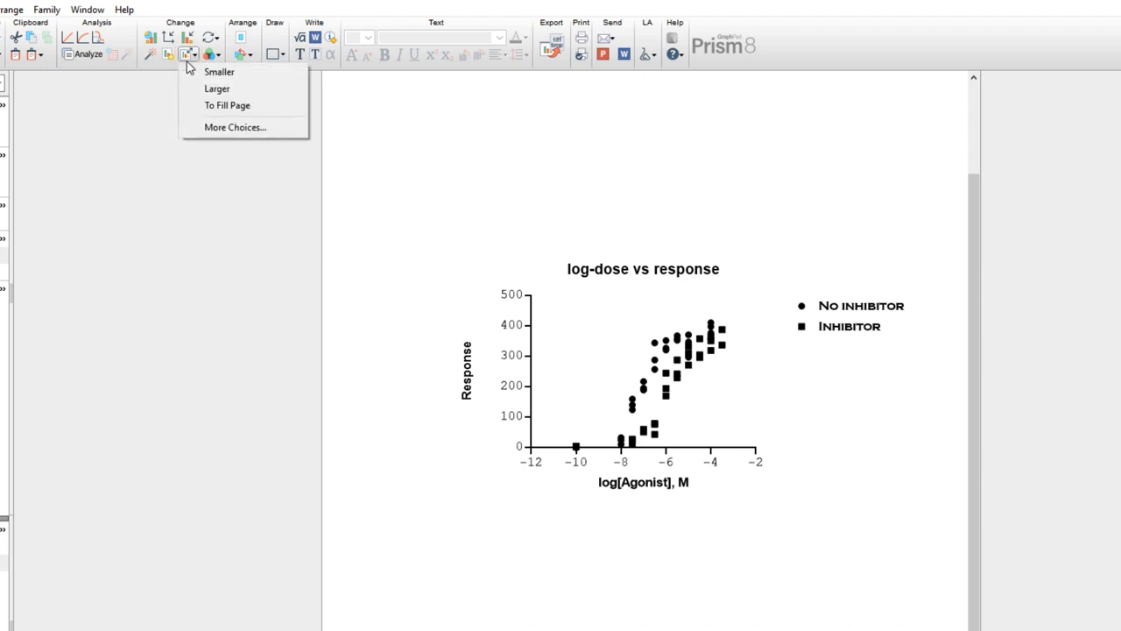
{"action": "mouse_move", "coordinate": [219, 72]}
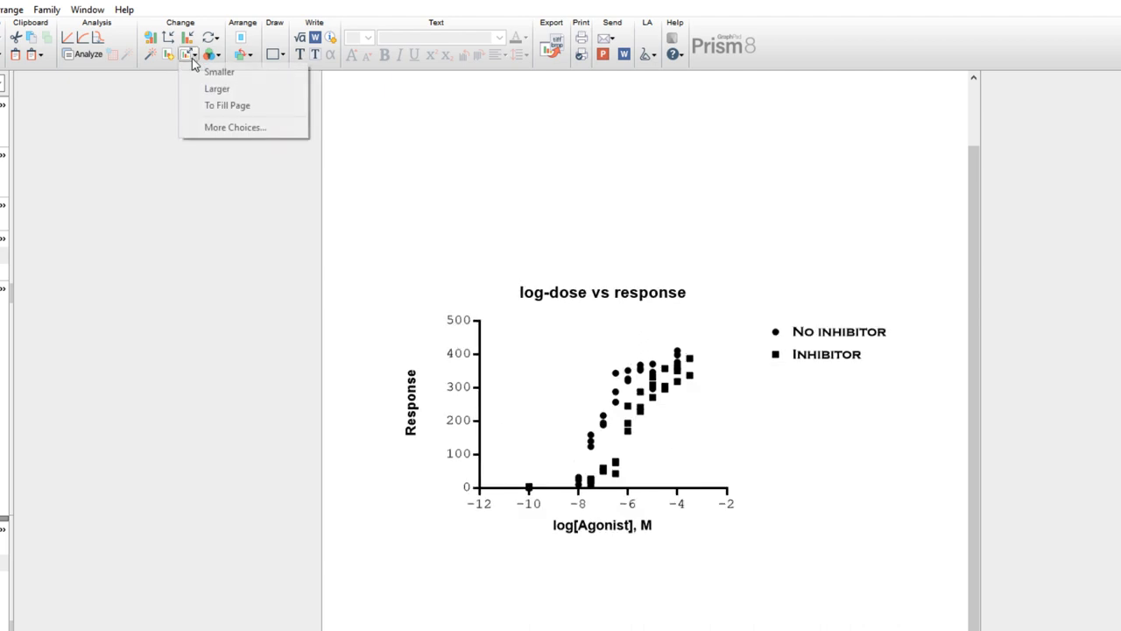
{"action": "left_click", "coordinate": [218, 87]}
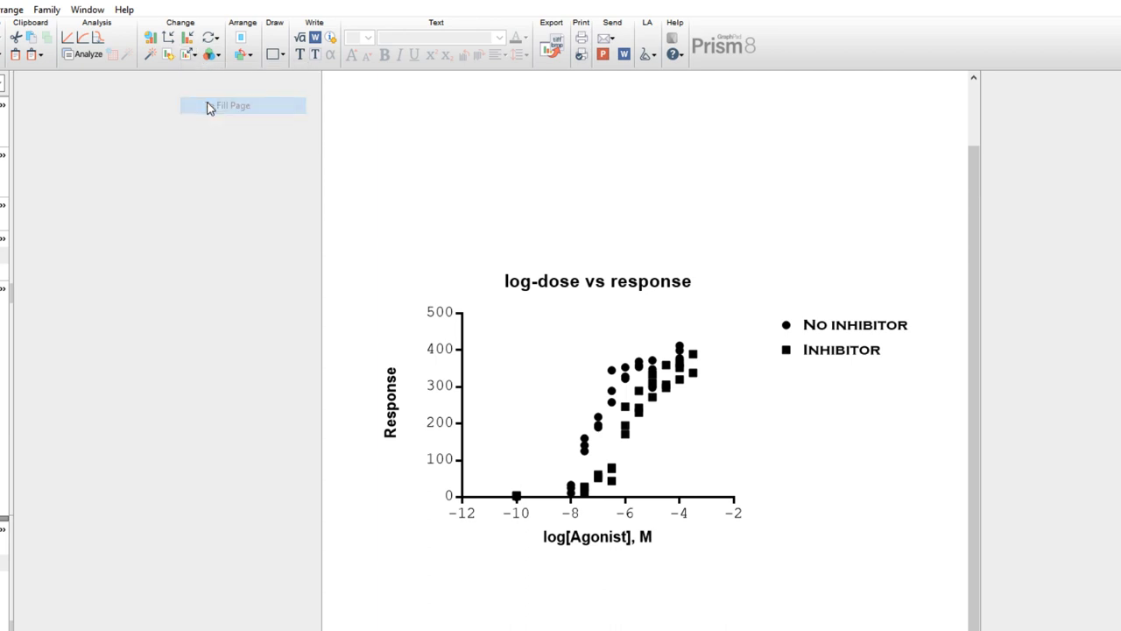
{"action": "left_click", "coordinate": [189, 55]}
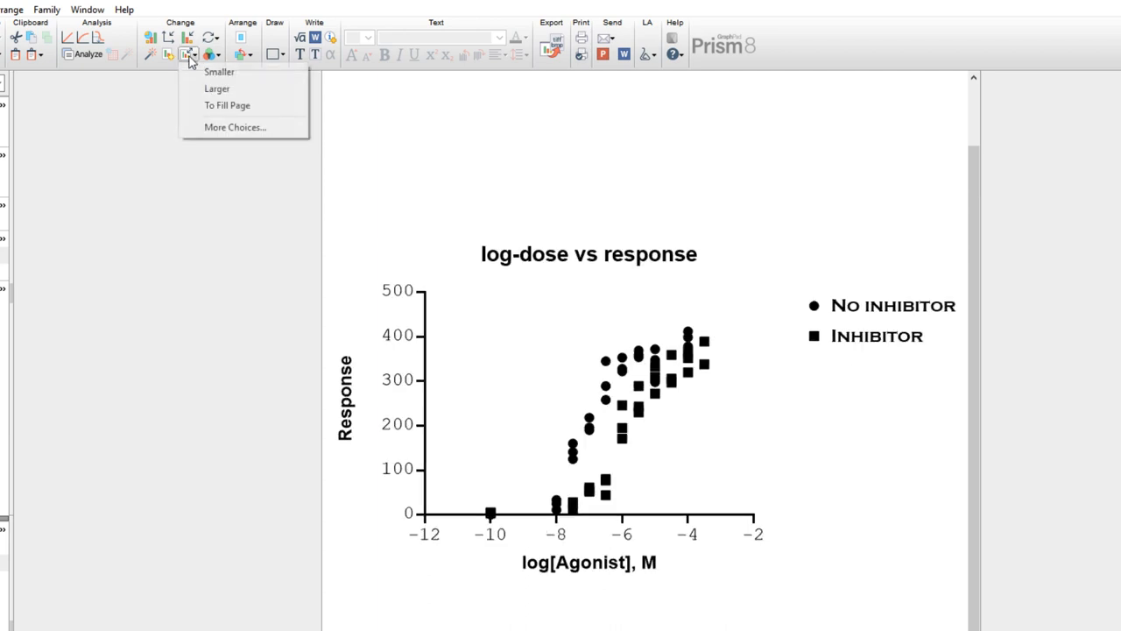
{"action": "left_click", "coordinate": [219, 72]}
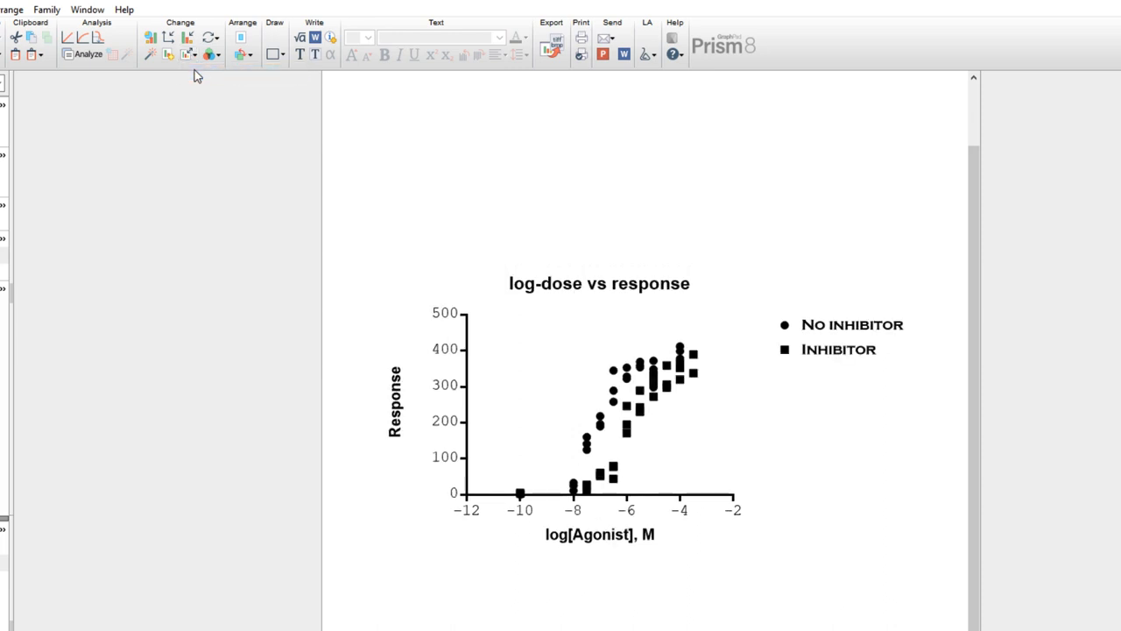
{"action": "left_click", "coordinate": [189, 55]}
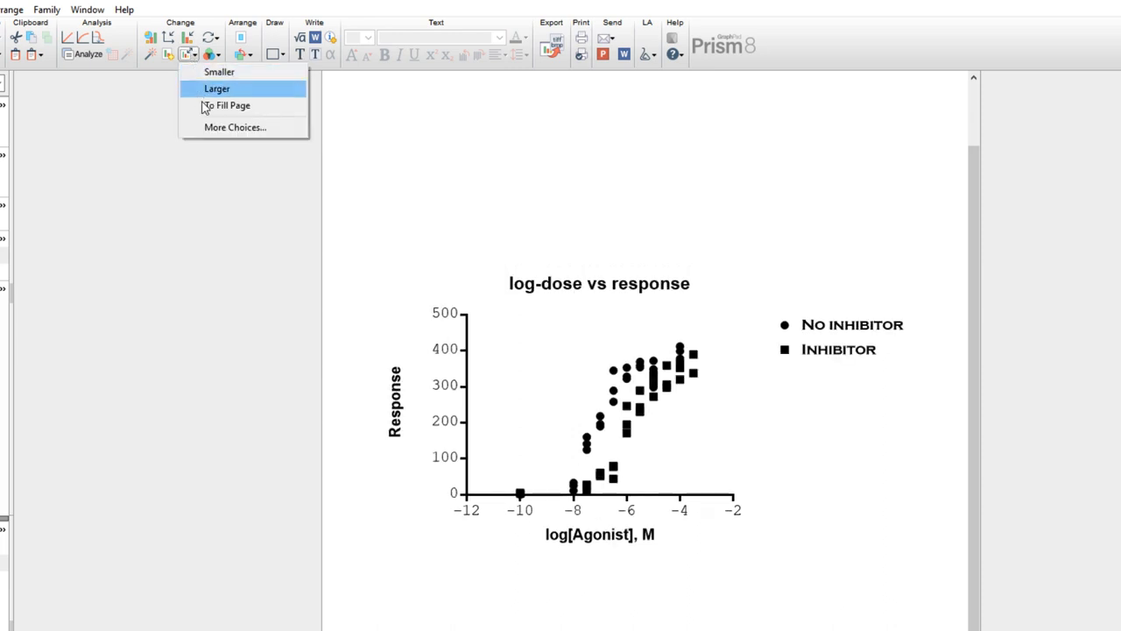
{"action": "left_click", "coordinate": [234, 126]}
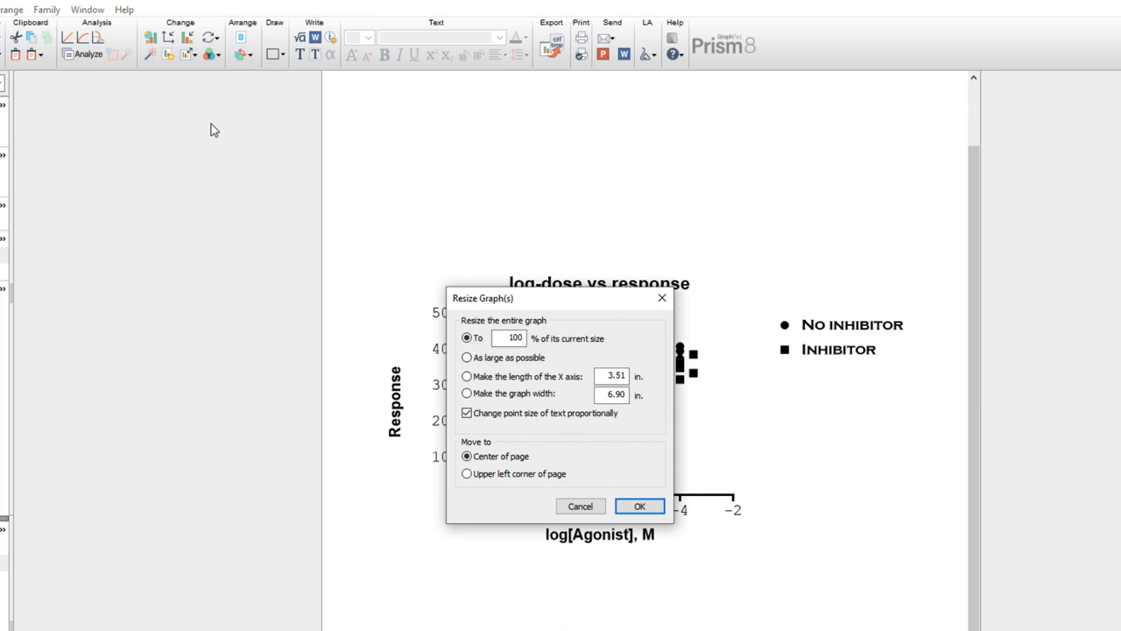
{"action": "left_click", "coordinate": [466, 414]}
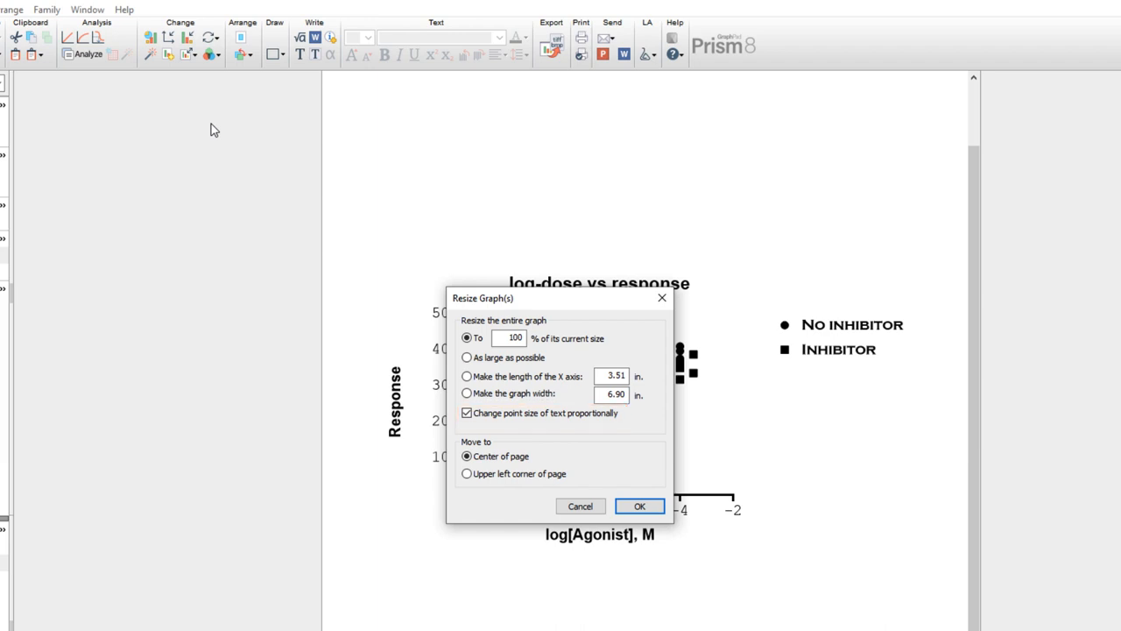
{"action": "mouse_move", "coordinate": [410, 381]}
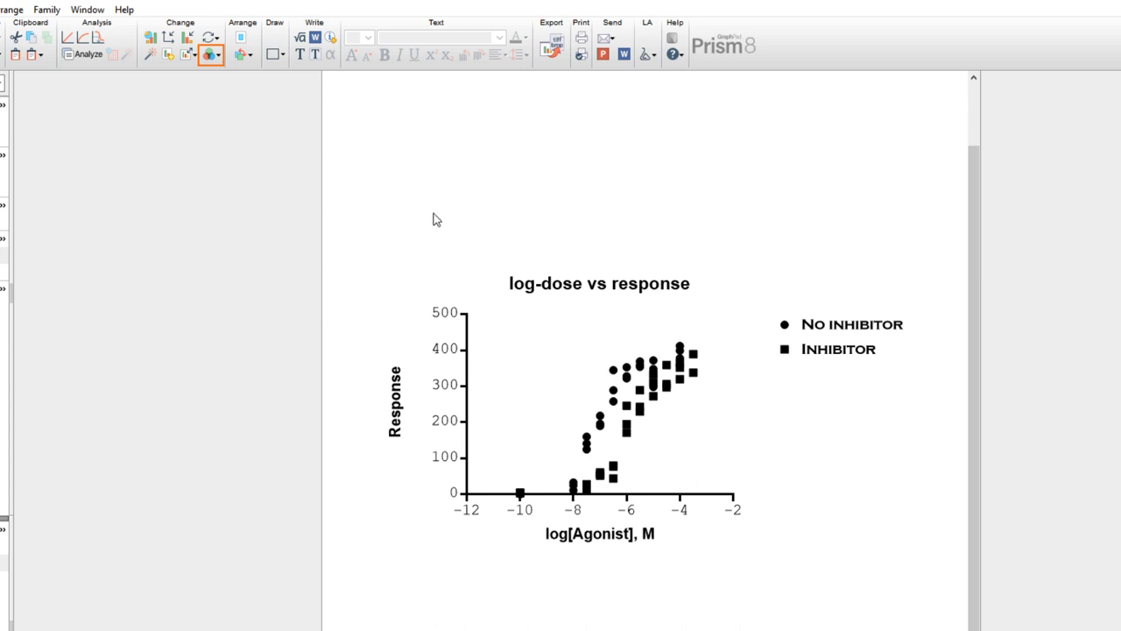
Browse the graph colour schemes, previewing the Candy soft scheme.
{"action": "left_click", "coordinate": [210, 54]}
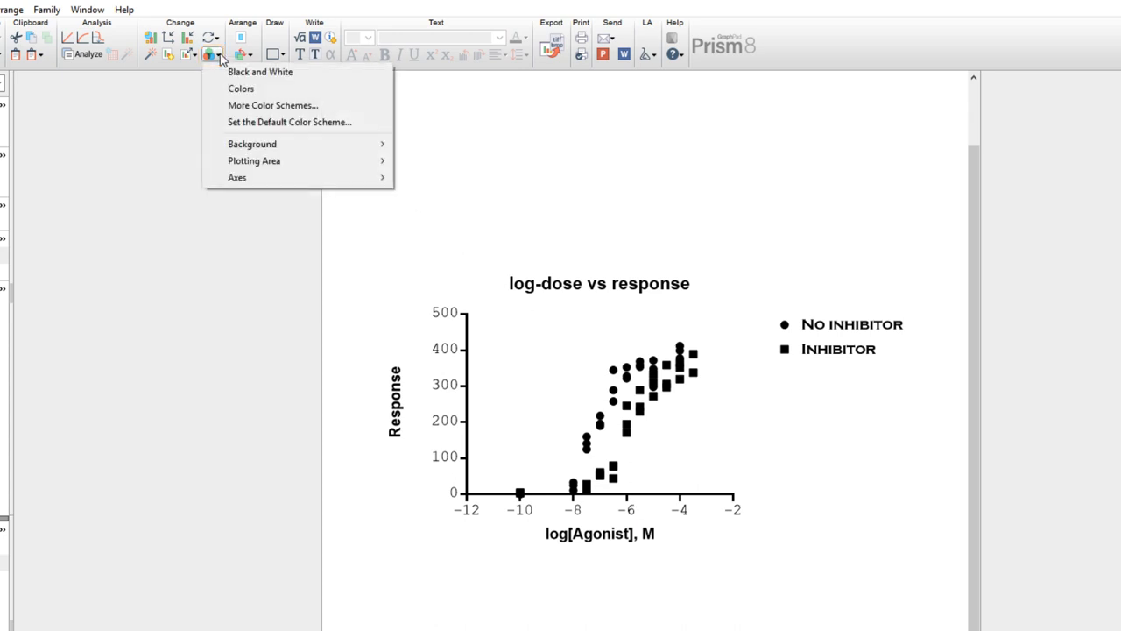
{"action": "mouse_move", "coordinate": [242, 87]}
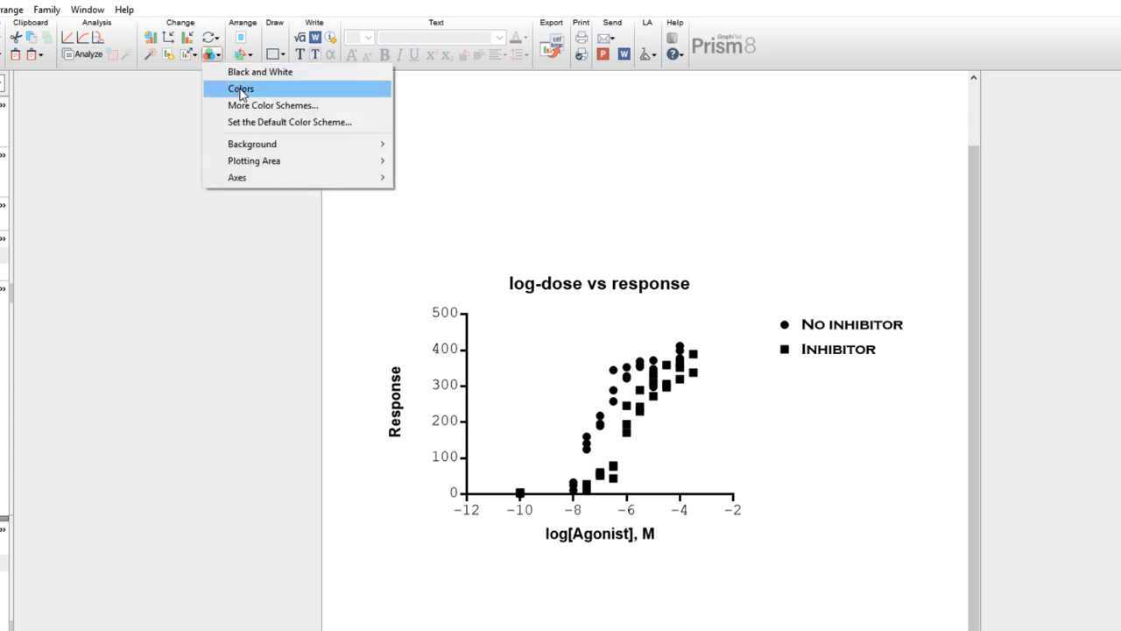
{"action": "left_click", "coordinate": [240, 88]}
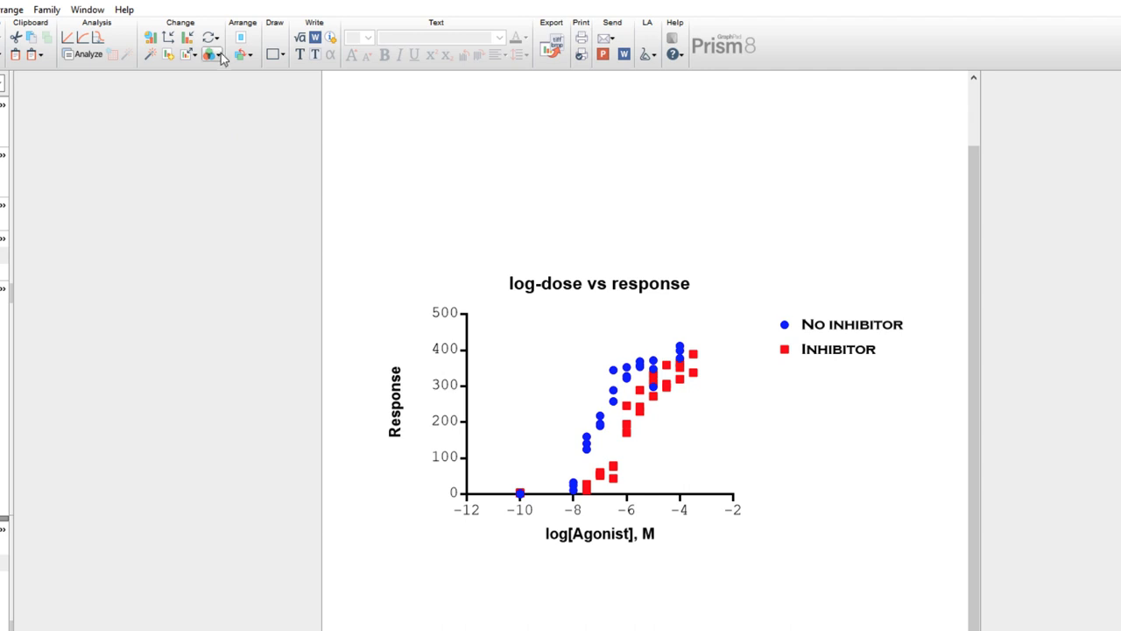
{"action": "left_click", "coordinate": [211, 54]}
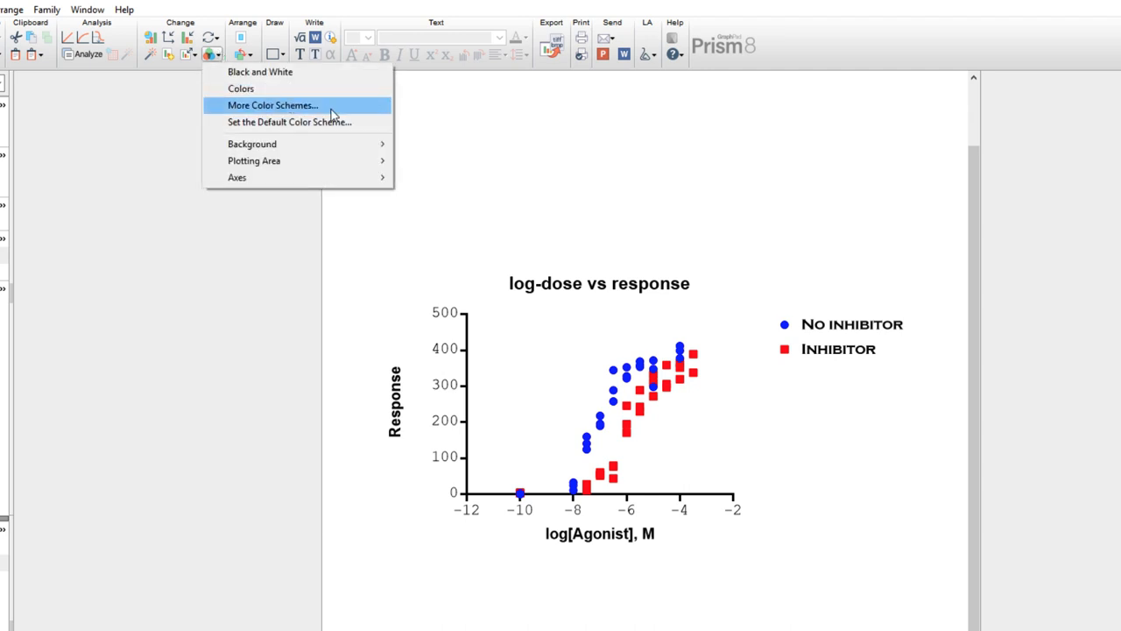
{"action": "left_click", "coordinate": [274, 105]}
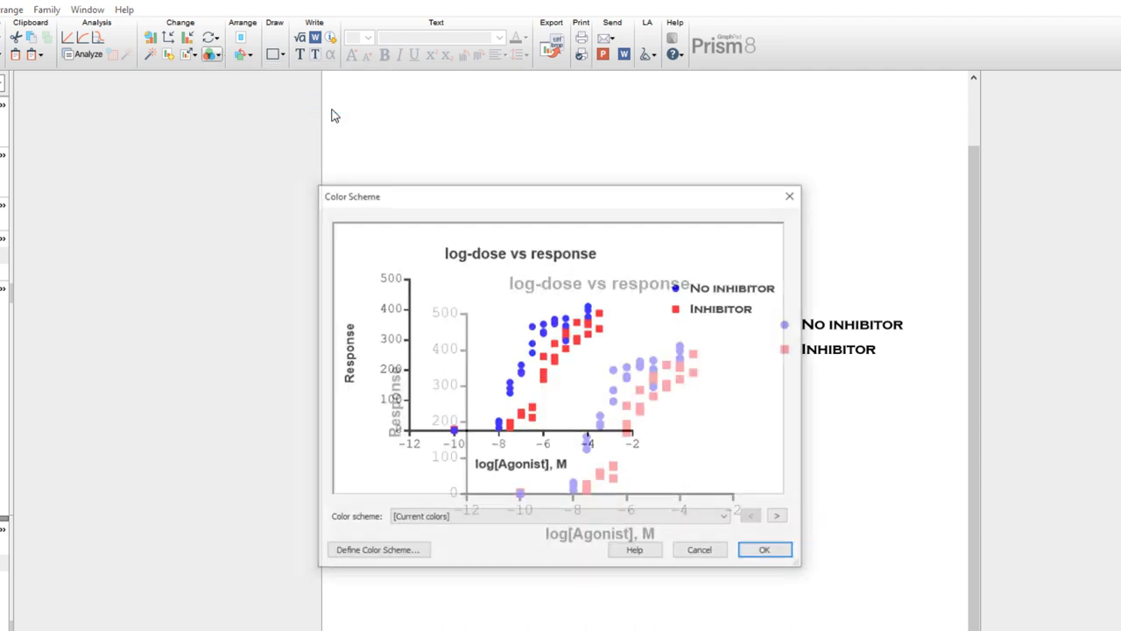
{"action": "left_click", "coordinate": [725, 515]}
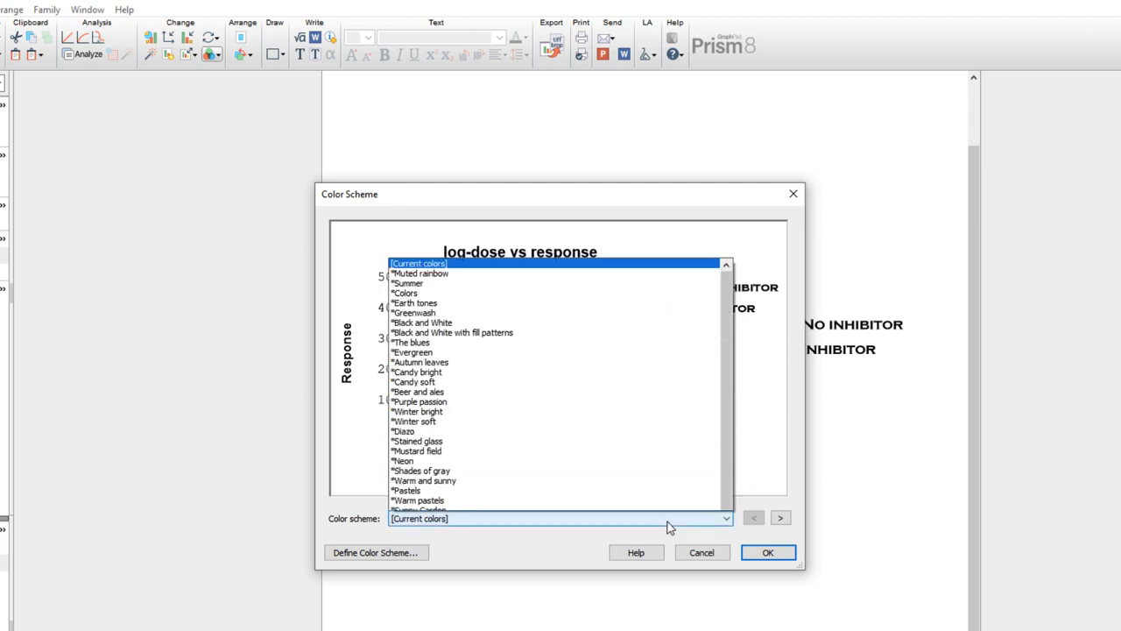
{"action": "left_click", "coordinate": [417, 381]}
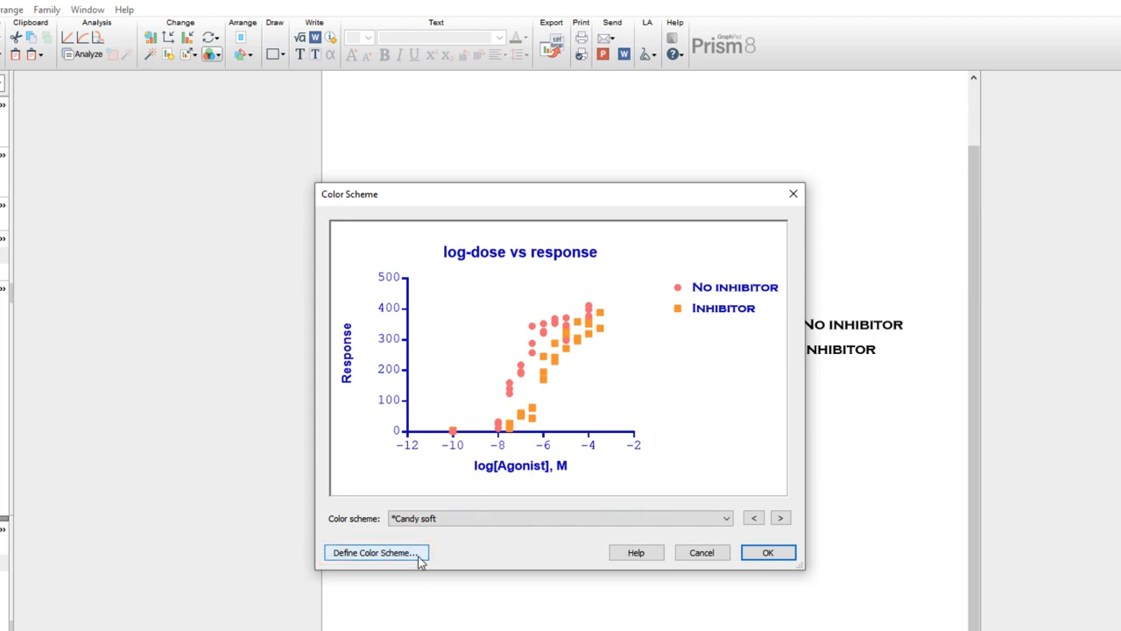
Apply the Winter soft colour scheme to the dose-response graph.
{"action": "left_click", "coordinate": [725, 519]}
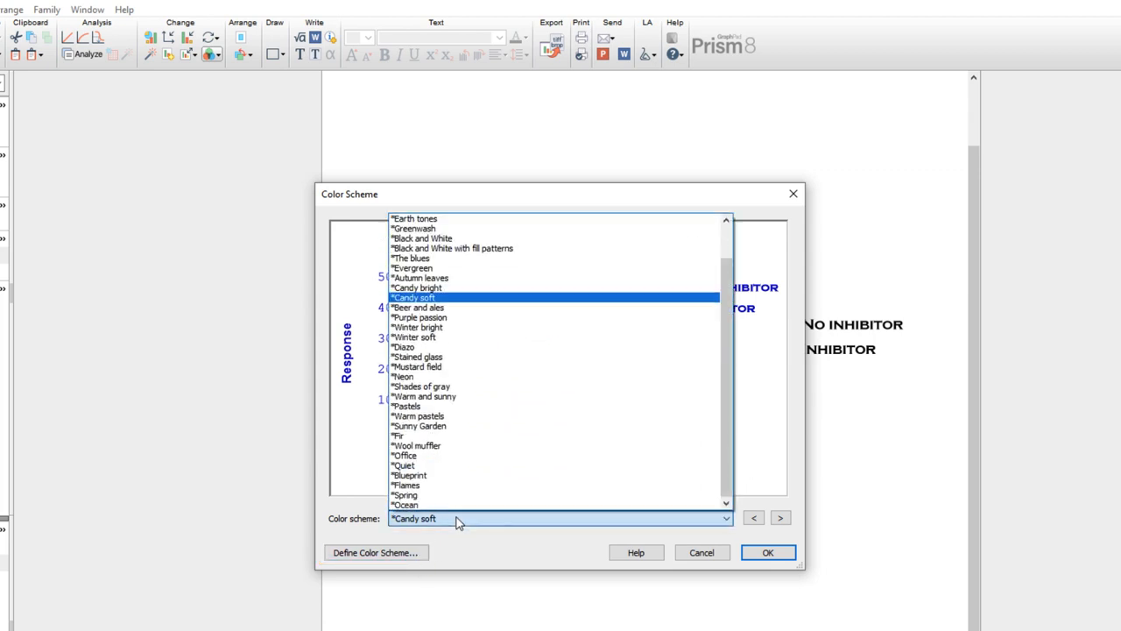
{"action": "left_click", "coordinate": [413, 336]}
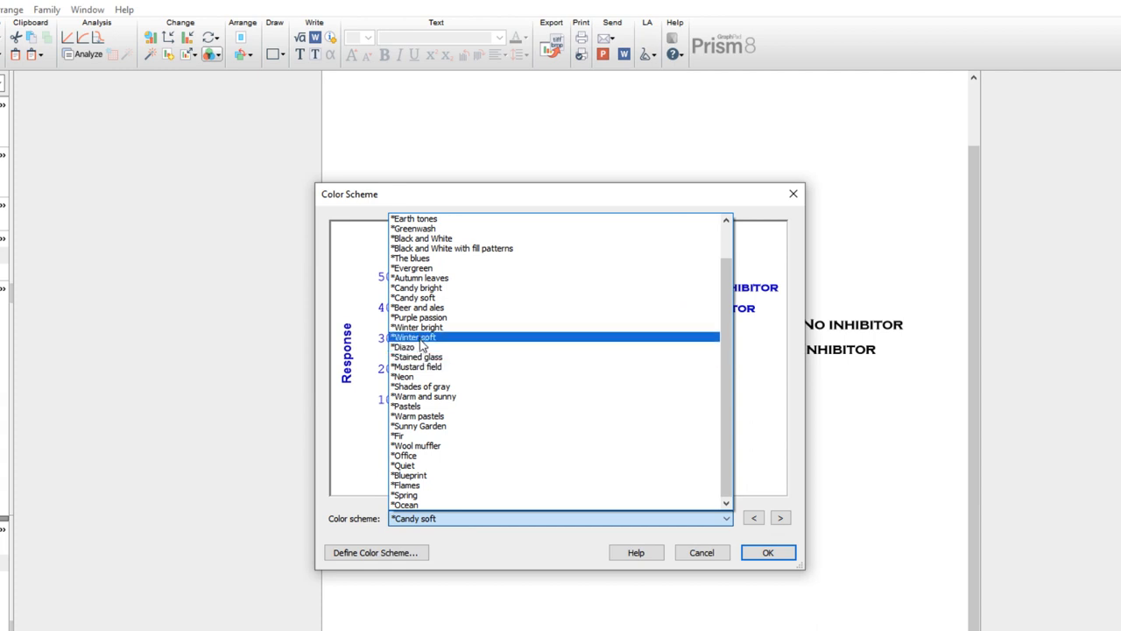
{"action": "left_click", "coordinate": [413, 337]}
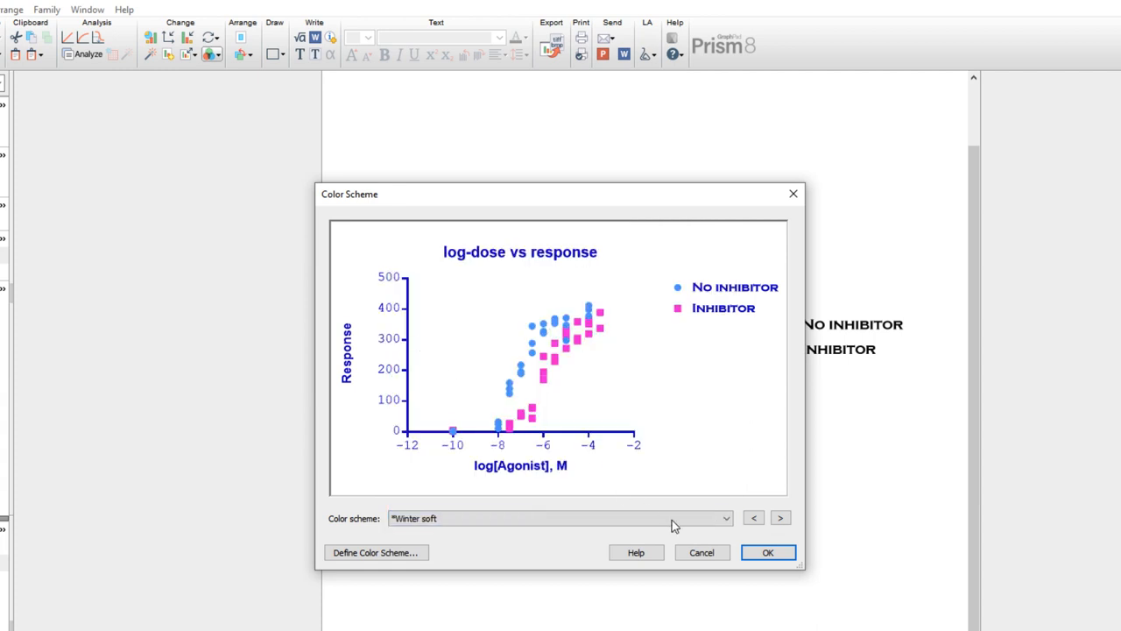
{"action": "left_click", "coordinate": [768, 552]}
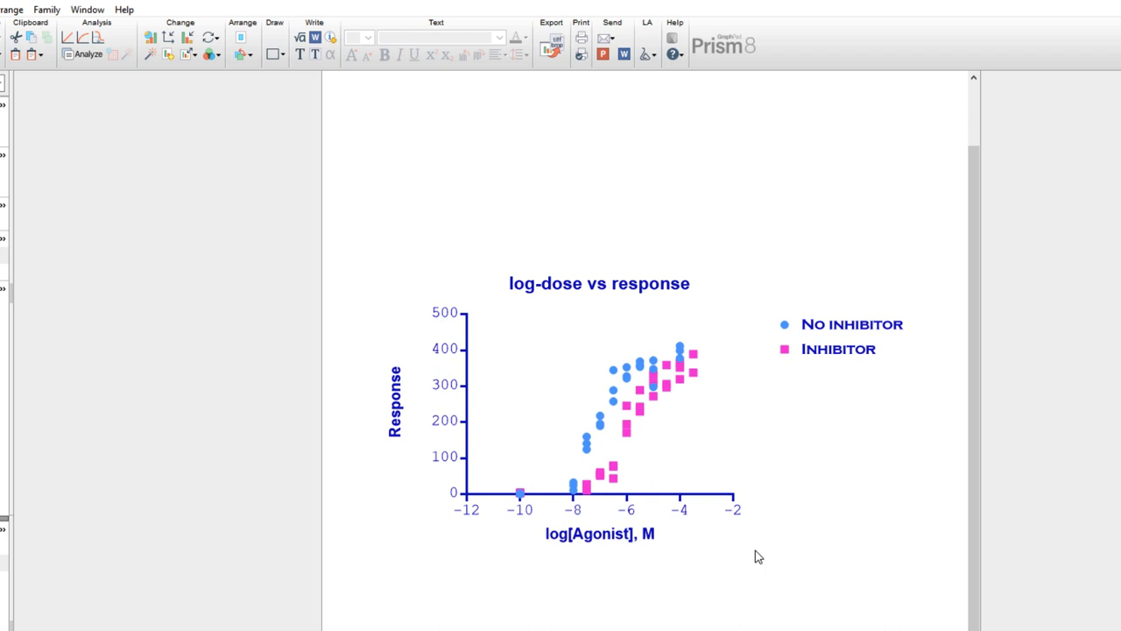
{"action": "mouse_move", "coordinate": [650, 477]}
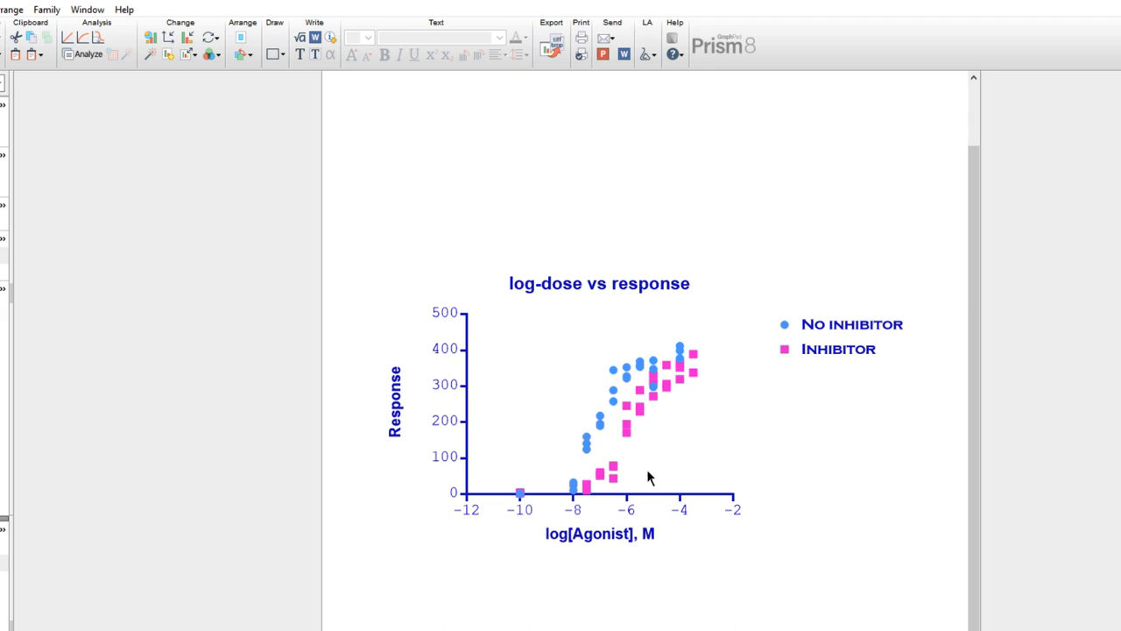
{"action": "left_click", "coordinate": [210, 55]}
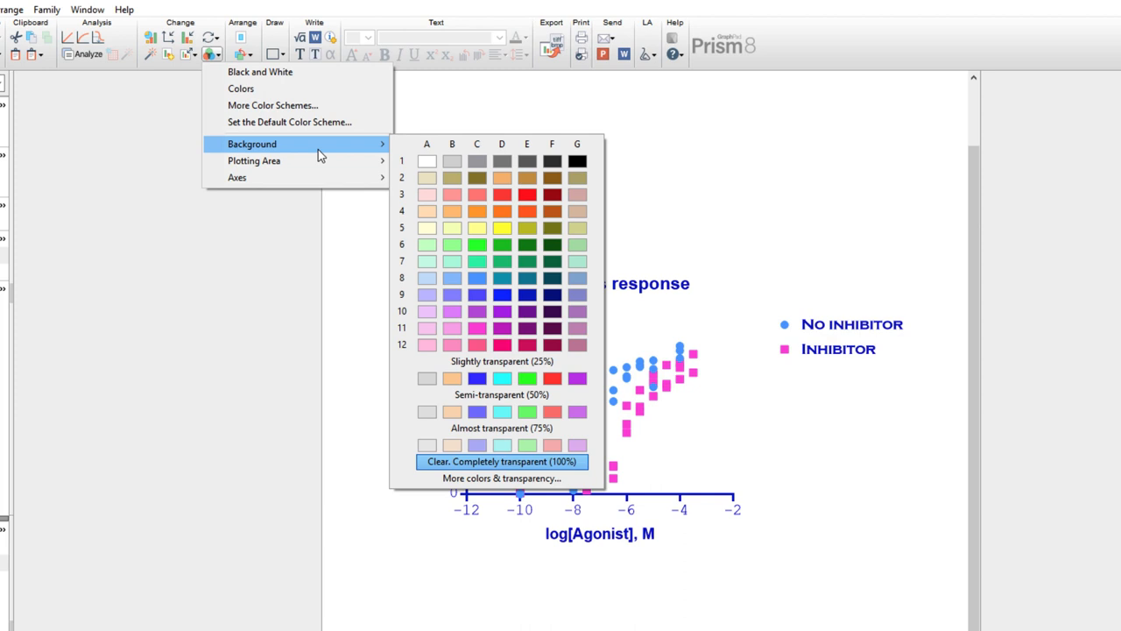
{"action": "mouse_move", "coordinate": [324, 161]}
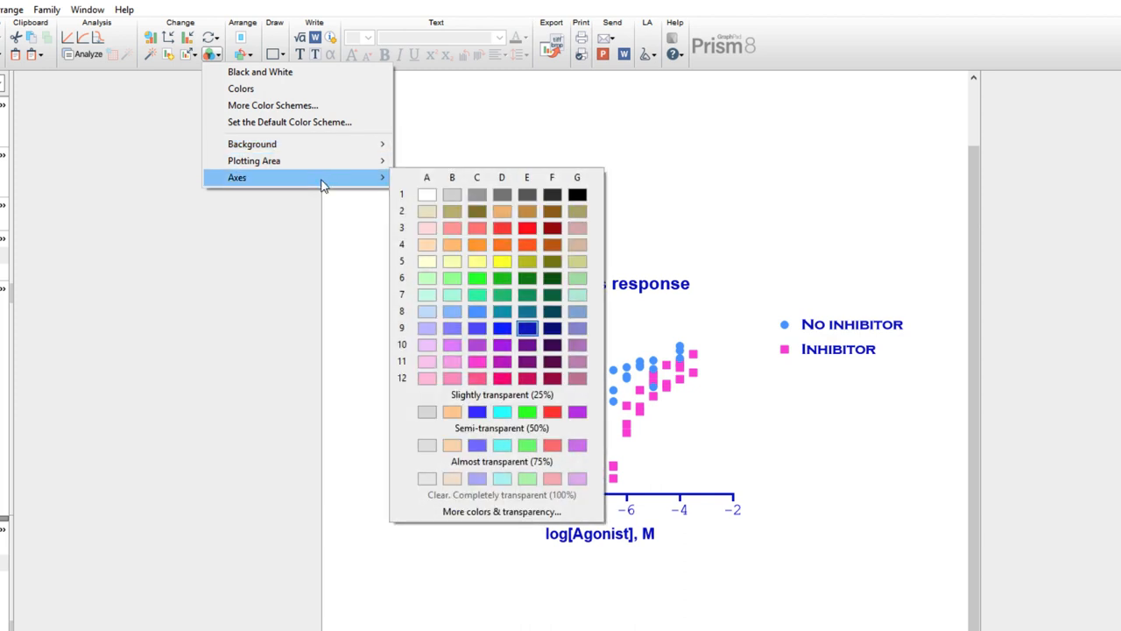
{"action": "mouse_move", "coordinate": [298, 232]}
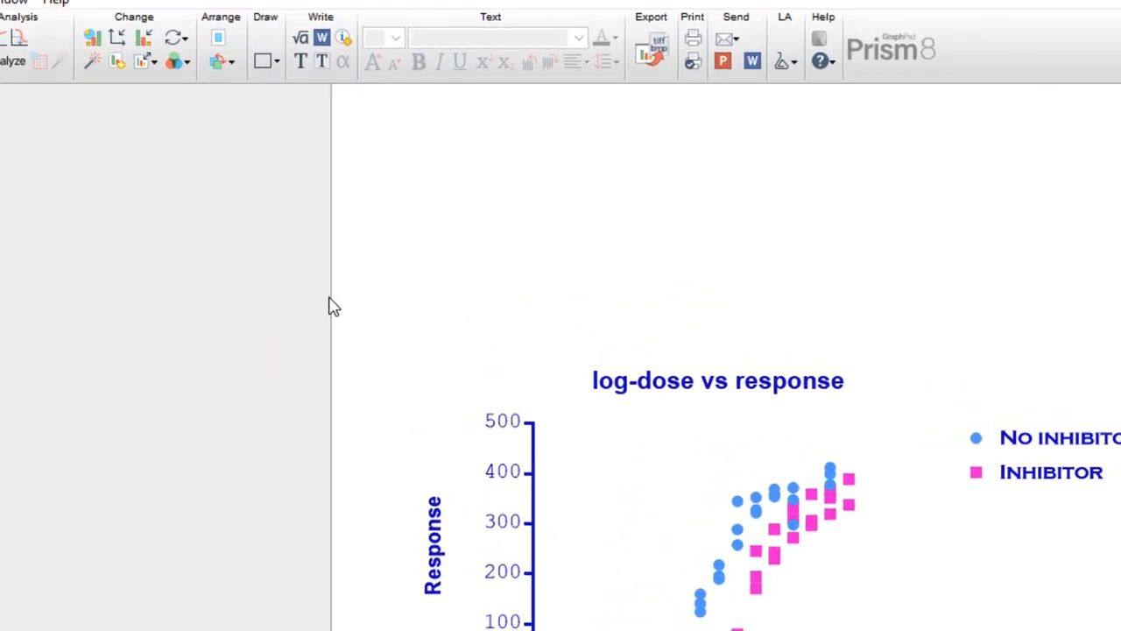
Pick the rectangle tool to draw a box over the data from about log dose -8 to -5.
{"action": "left_click", "coordinate": [277, 61]}
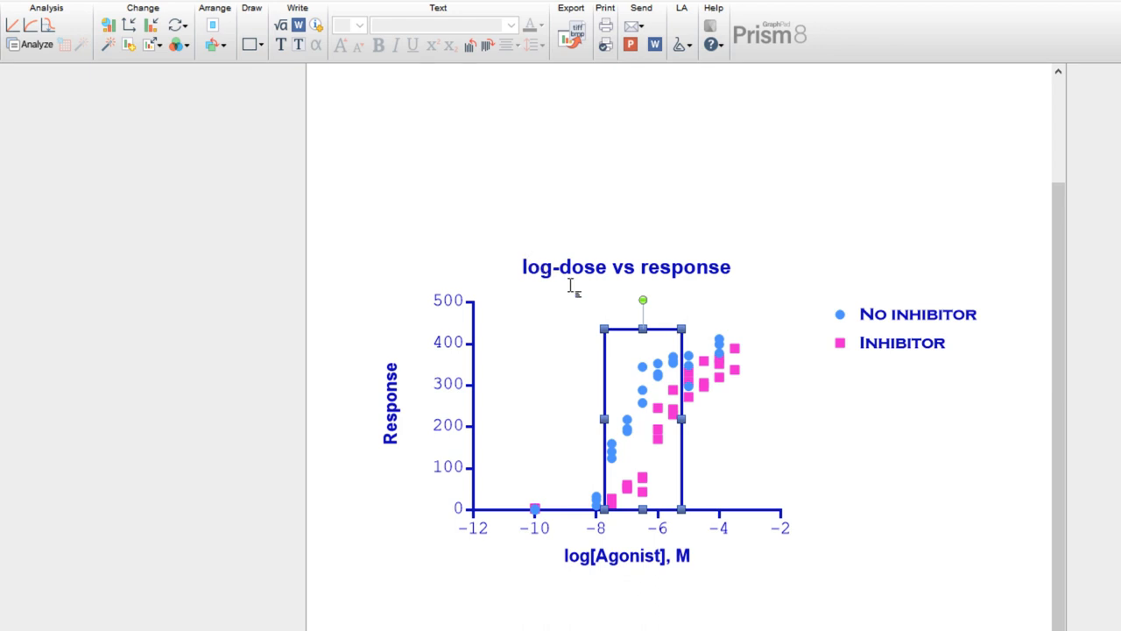
{"action": "mouse_move", "coordinate": [616, 306]}
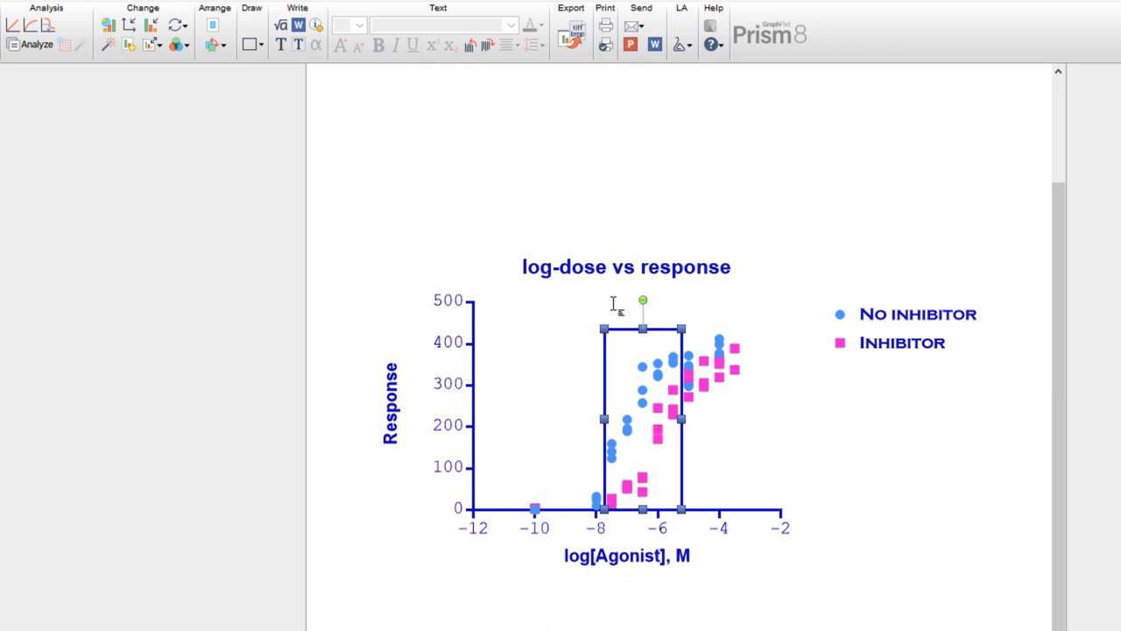
Add a 'Region of Interest' text label above the rectangle.
{"action": "left_click", "coordinate": [613, 301]}
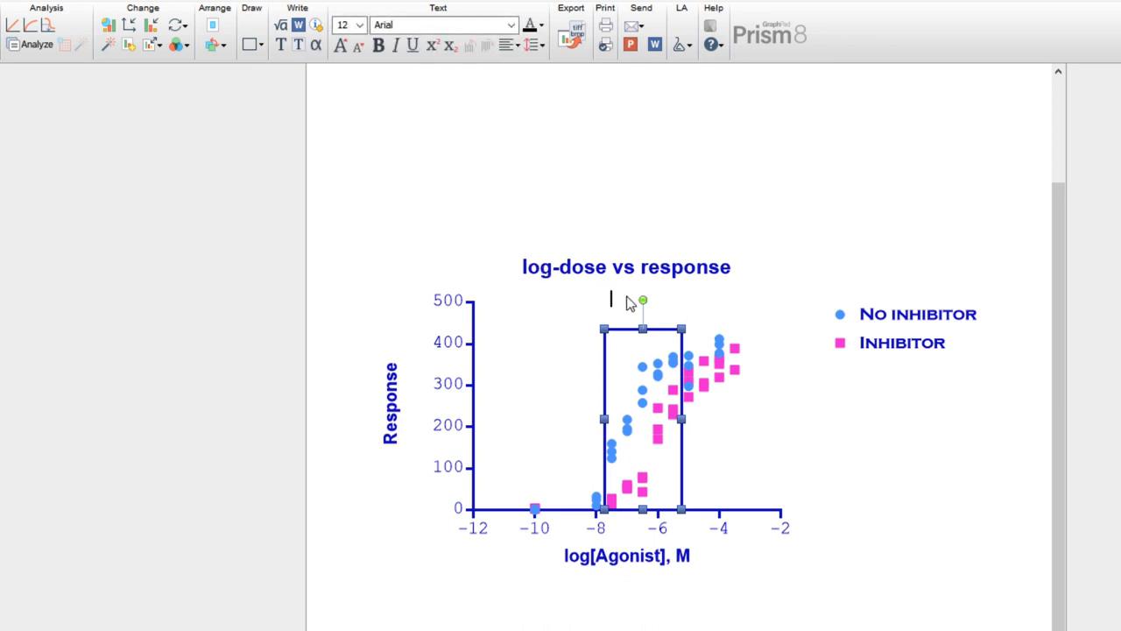
{"action": "type", "text": "Region of I"}
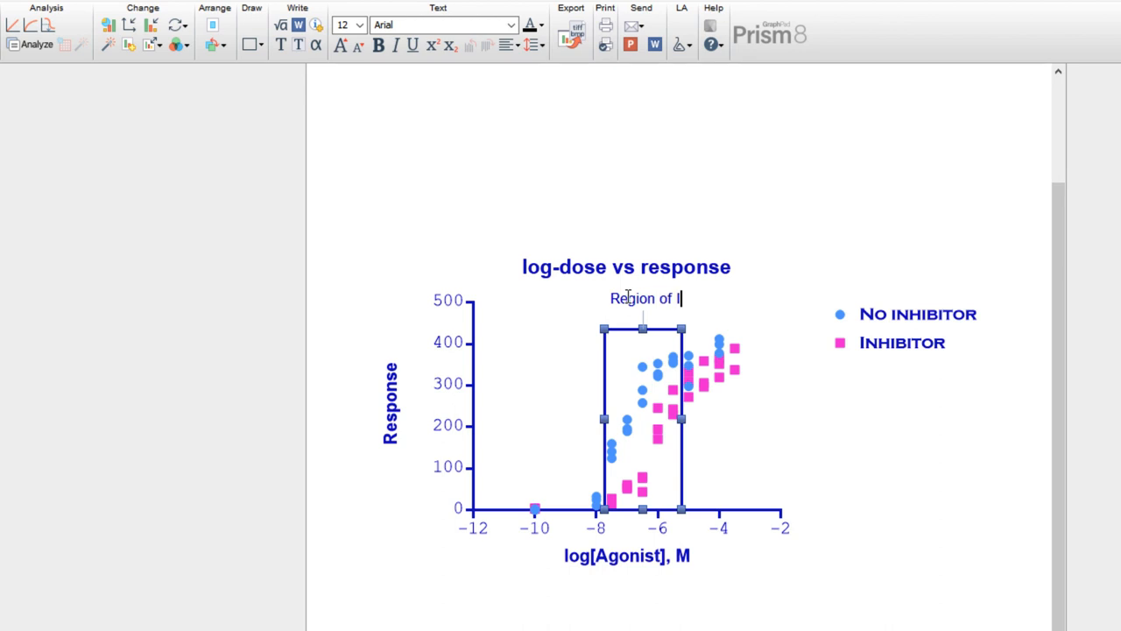
{"action": "type", "text": "nterest"}
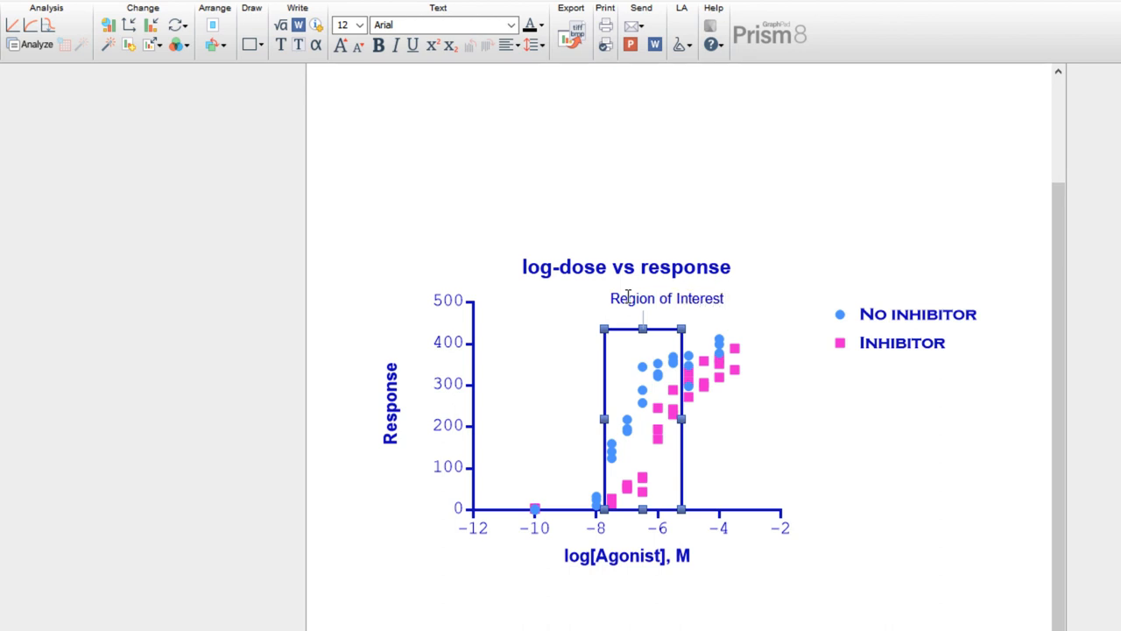
Set the label to font size 10 and centre it just above the rectangle's top edge.
{"action": "left_click", "coordinate": [723, 298]}
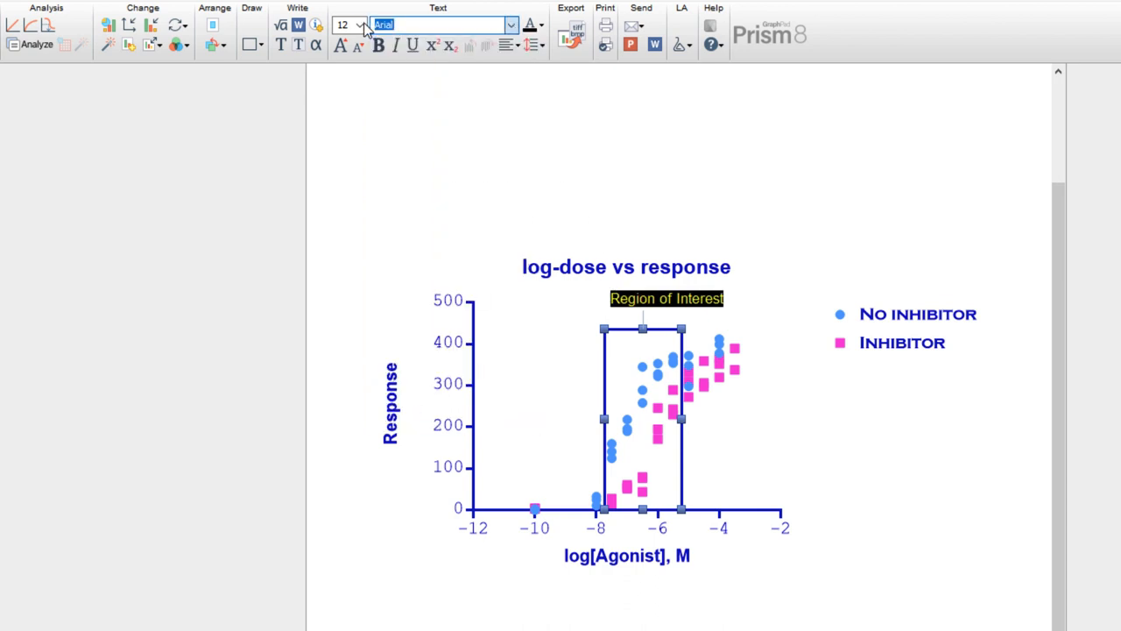
{"action": "left_click", "coordinate": [359, 24]}
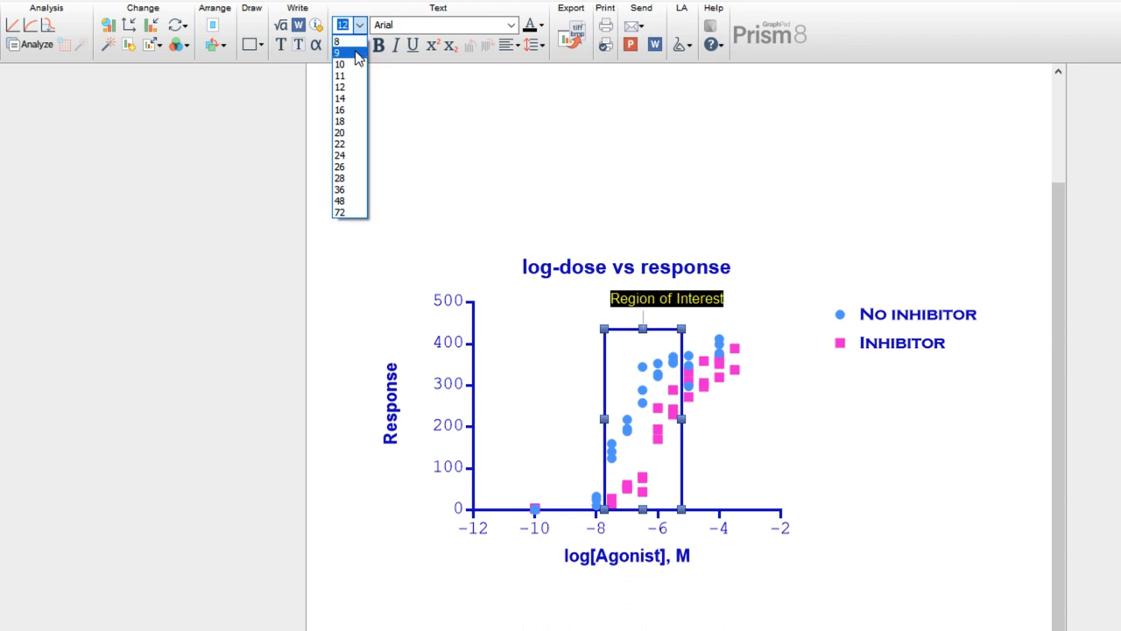
{"action": "left_click", "coordinate": [336, 53]}
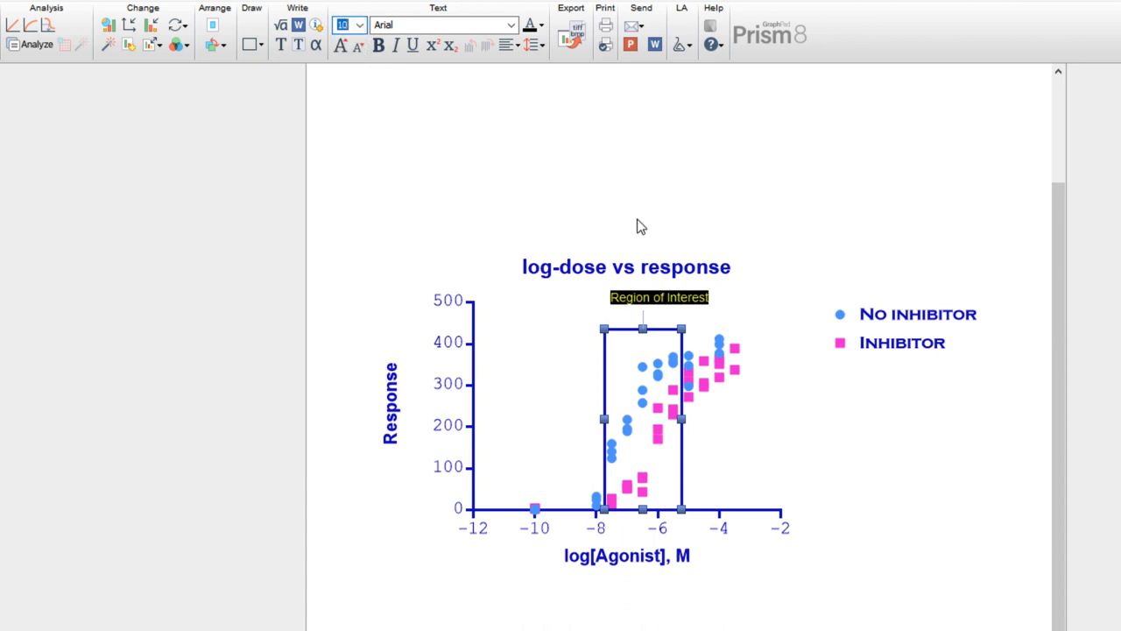
{"action": "left_click", "coordinate": [659, 296]}
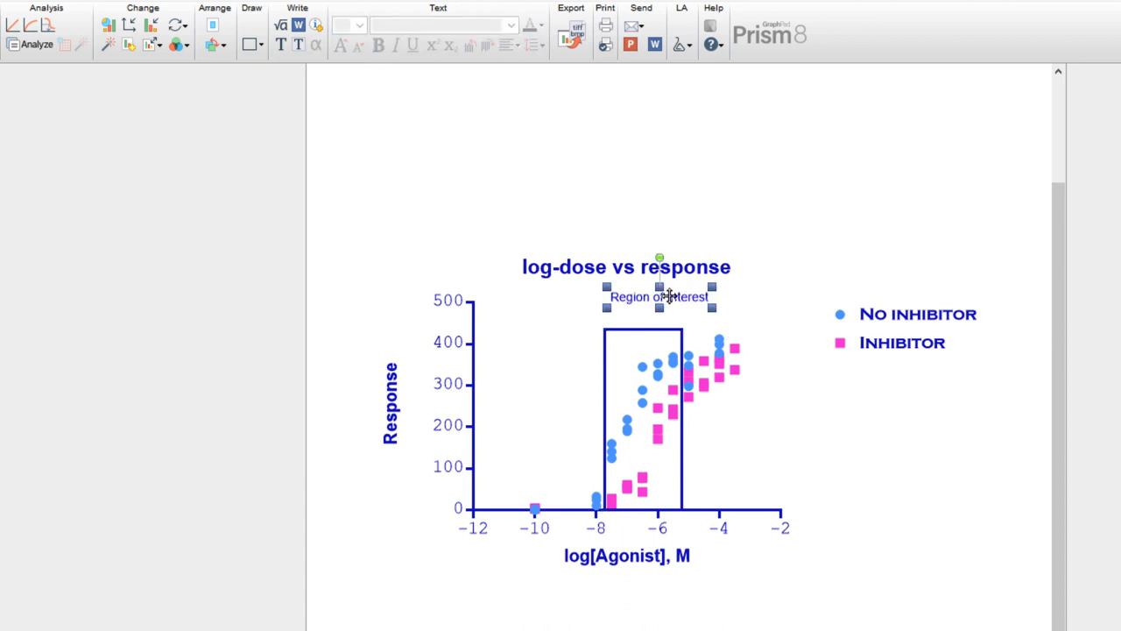
{"action": "double_click", "coordinate": [658, 296]}
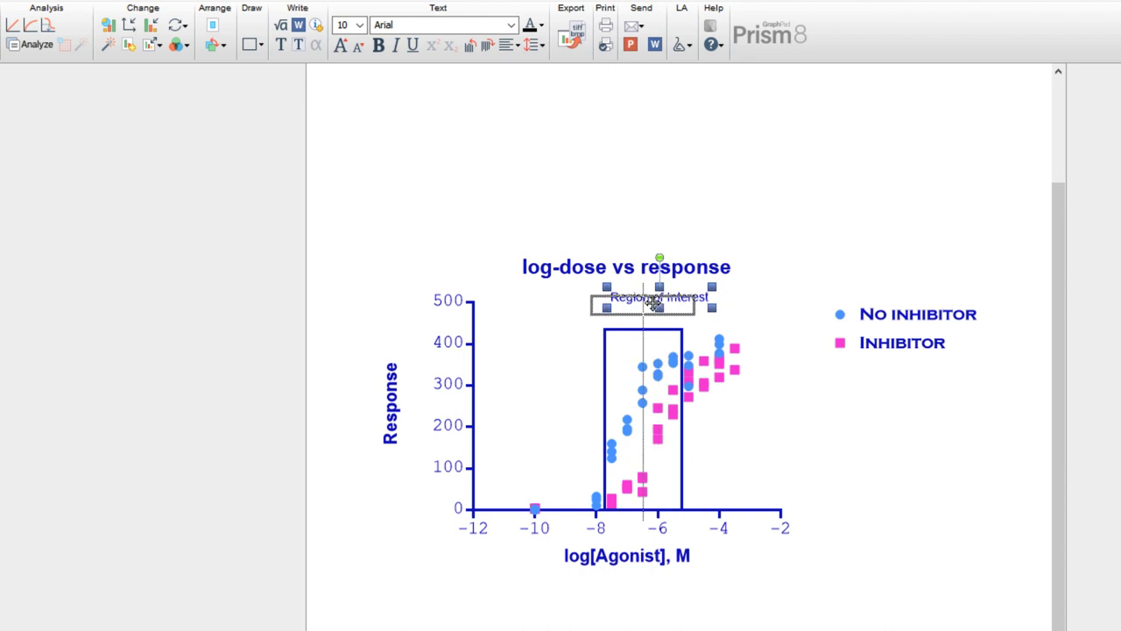
{"action": "left_click", "coordinate": [736, 308]}
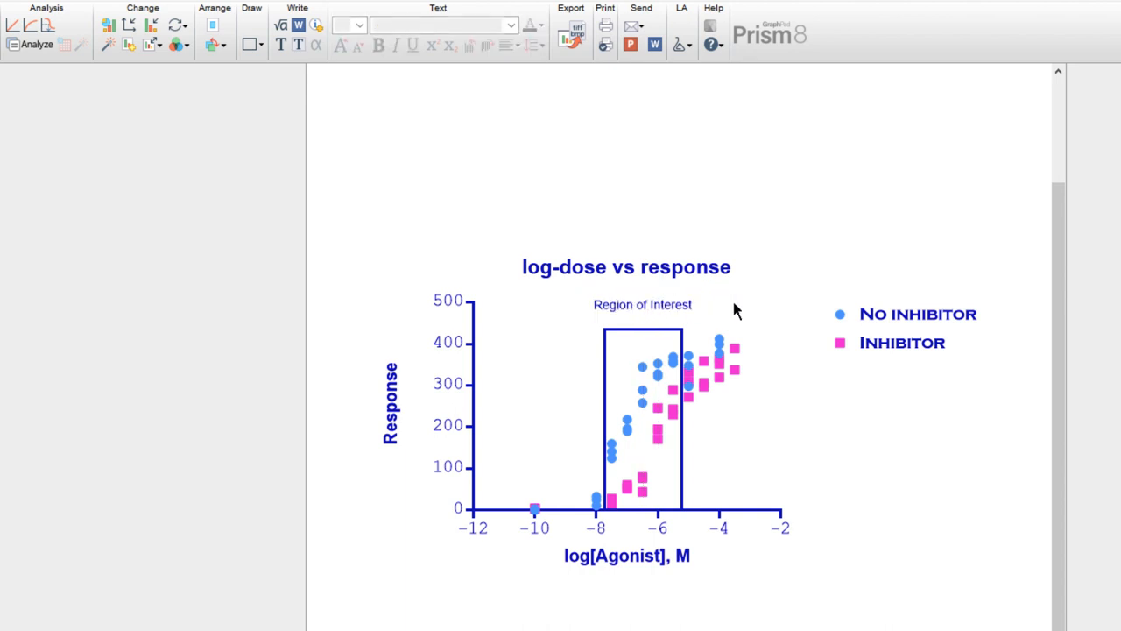